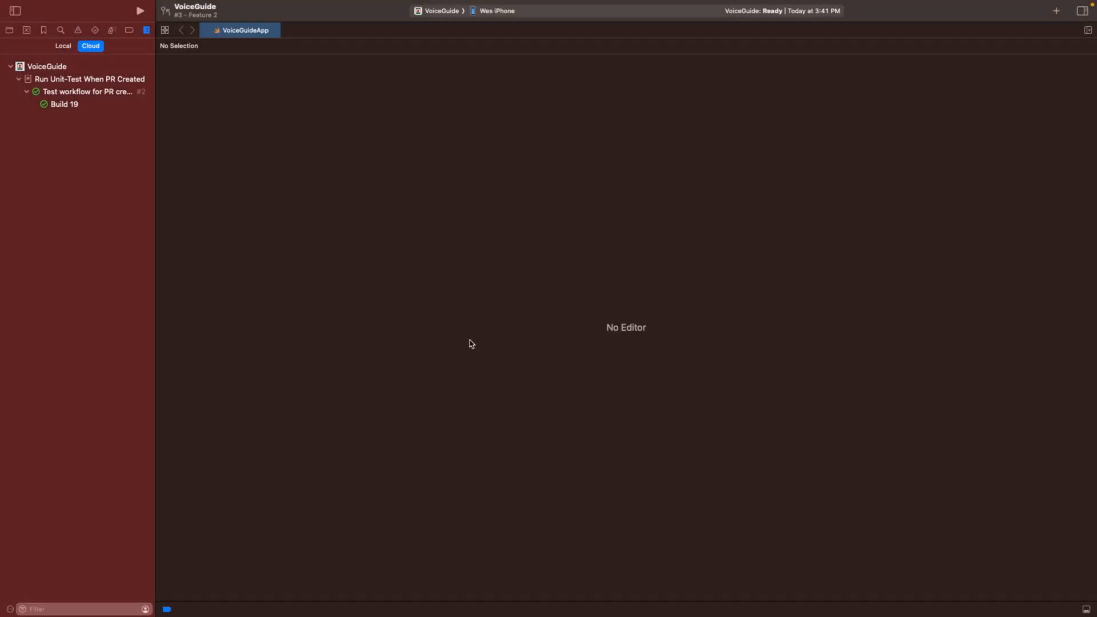
pyautogui.moveTo(451, 350)
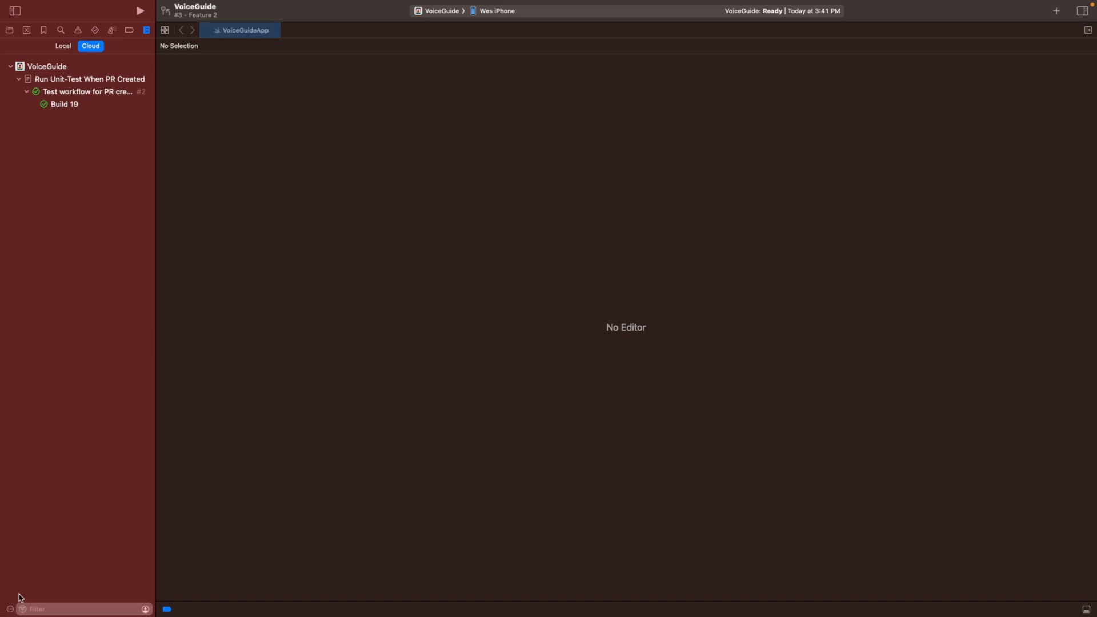
# Show the Xcode Cloud menu from the Cloud tab of the Report navigator.
pyautogui.click(10, 608)
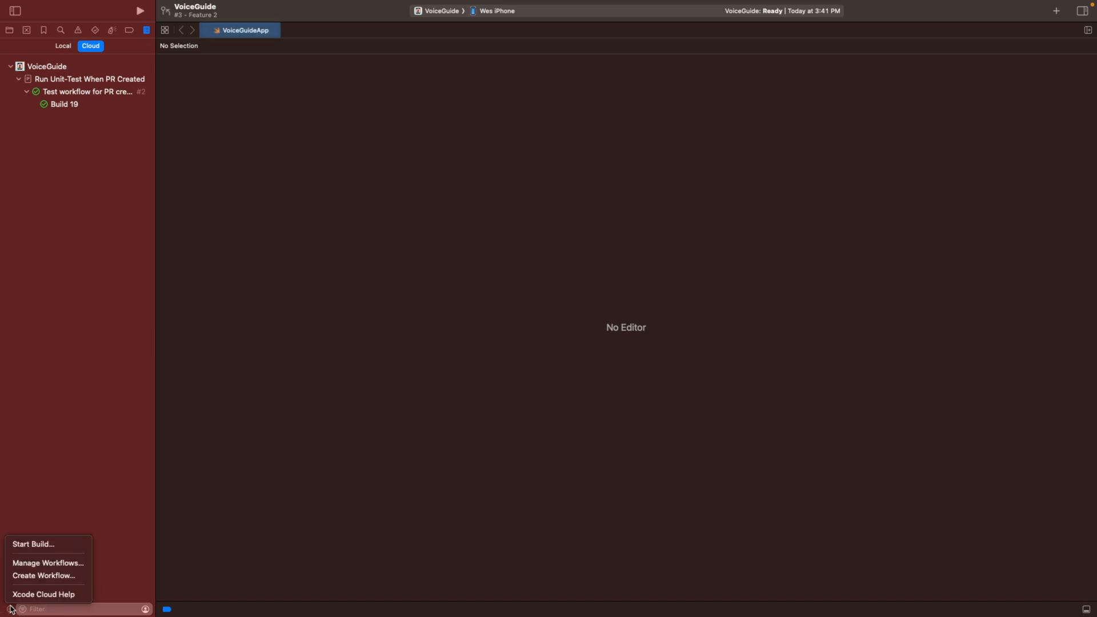
pyautogui.moveTo(48, 563)
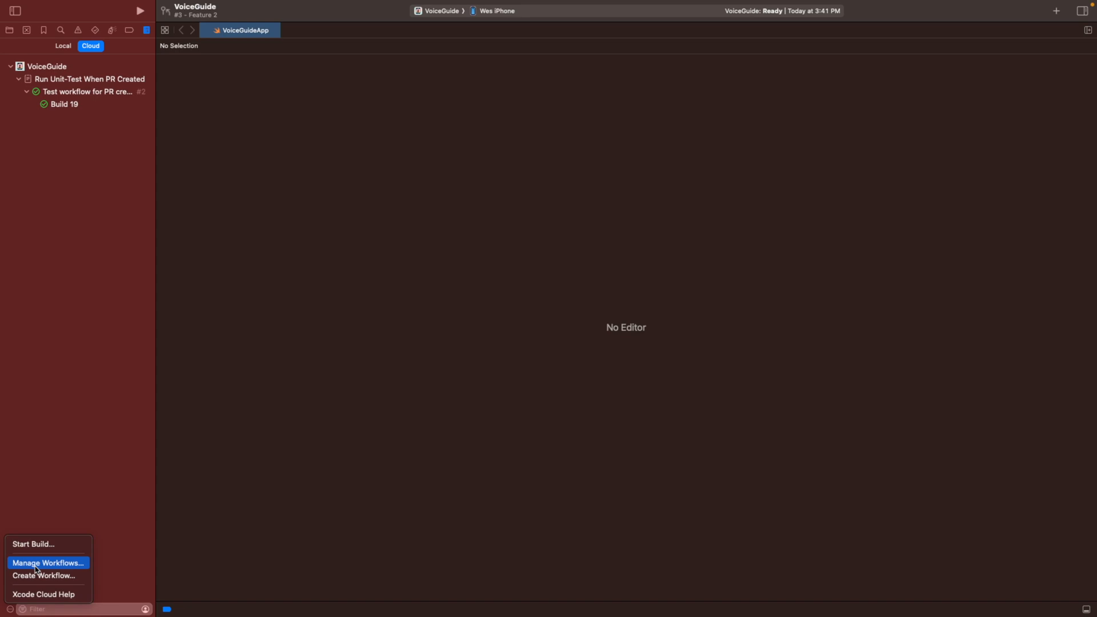
# Create a new Xcode Cloud workflow for VoiceGuide and name it Beta Build.
pyautogui.click(48, 562)
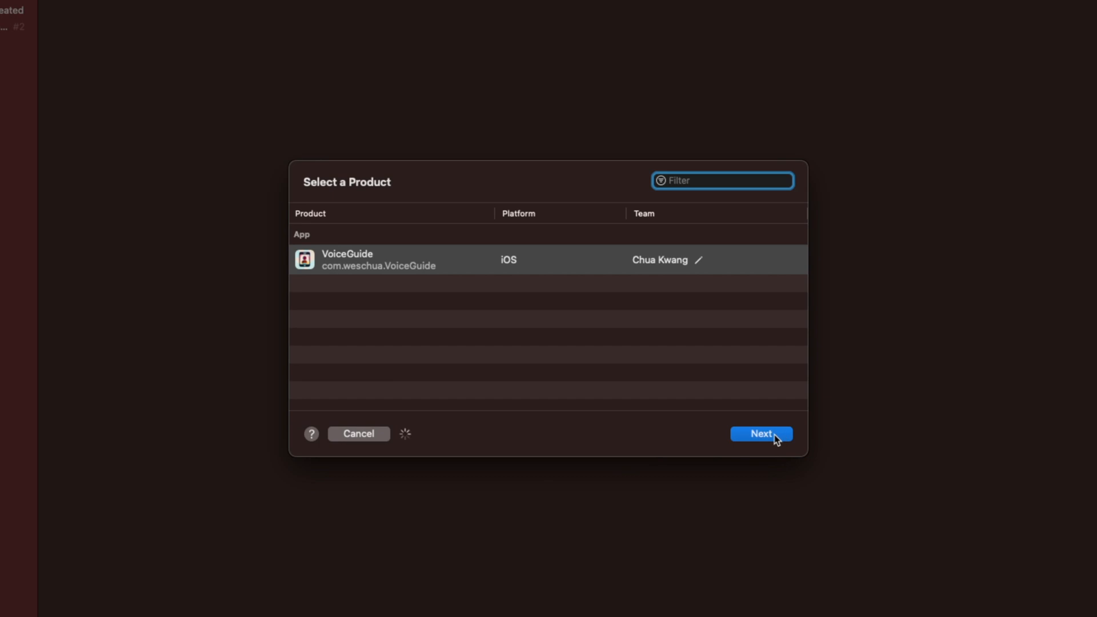
pyautogui.moveTo(762, 439)
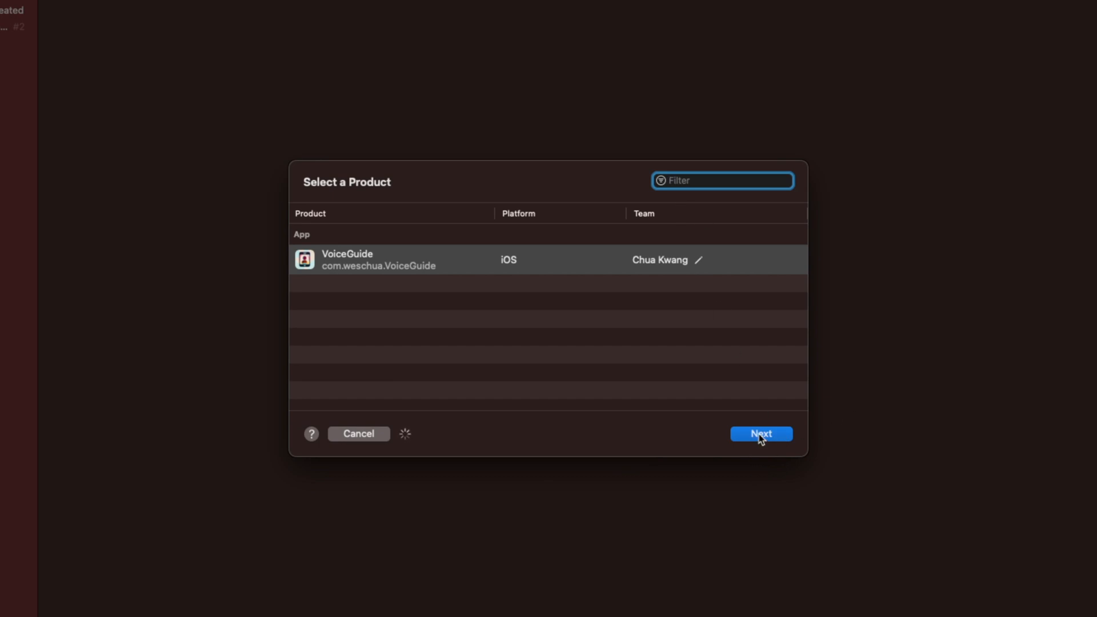
pyautogui.click(761, 433)
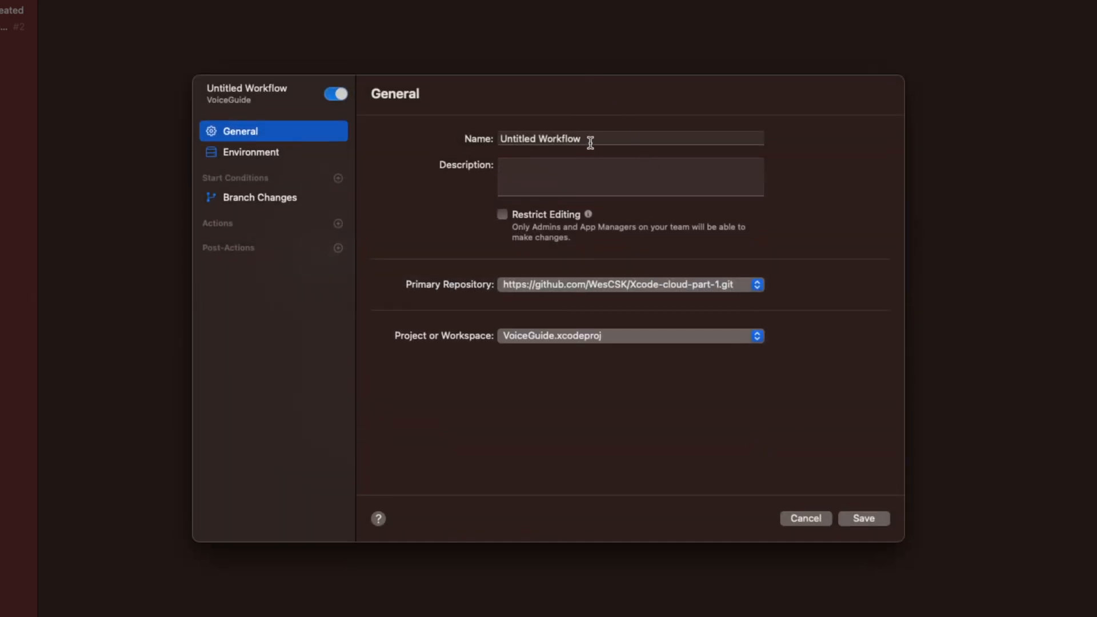
pyautogui.write('Beta Build')
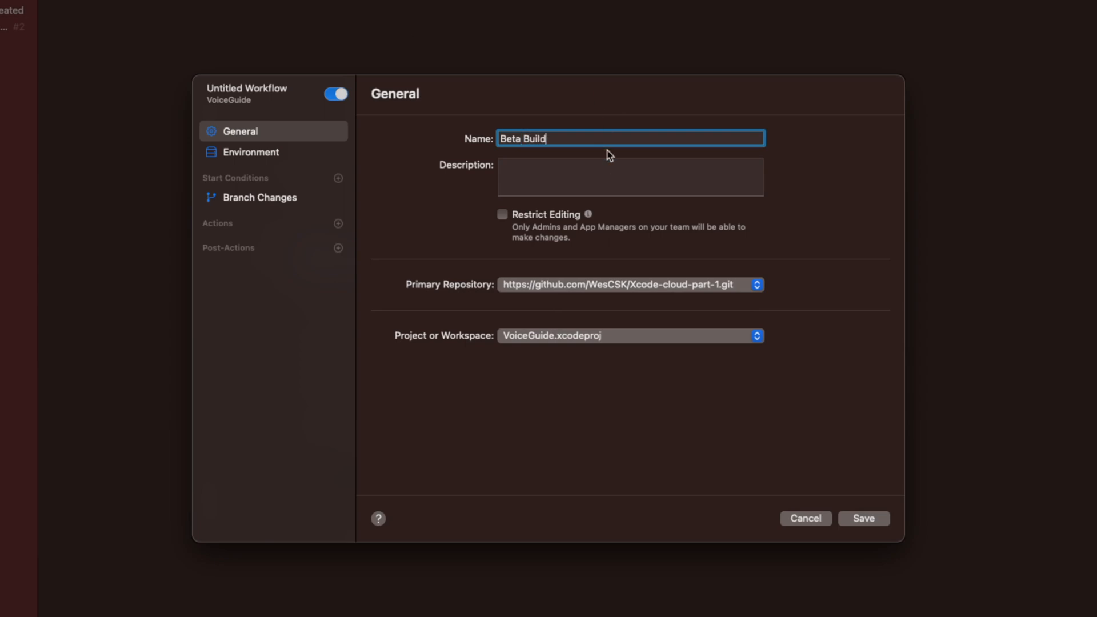
# Show the workflow's environment settings and its Branch Changes start condition.
pyautogui.click(251, 152)
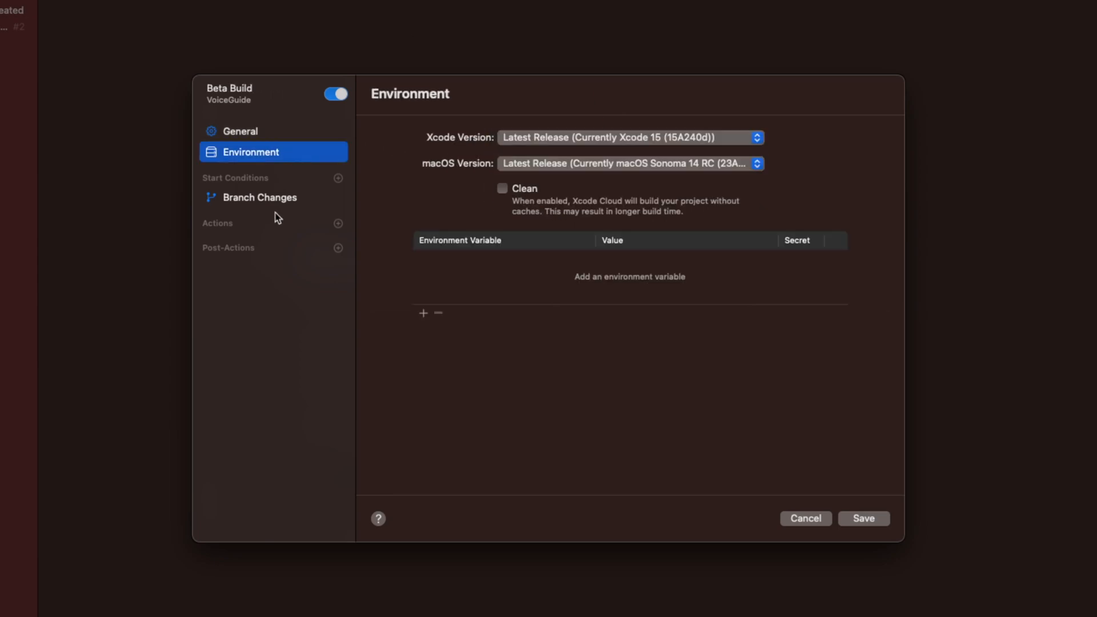
pyautogui.click(260, 197)
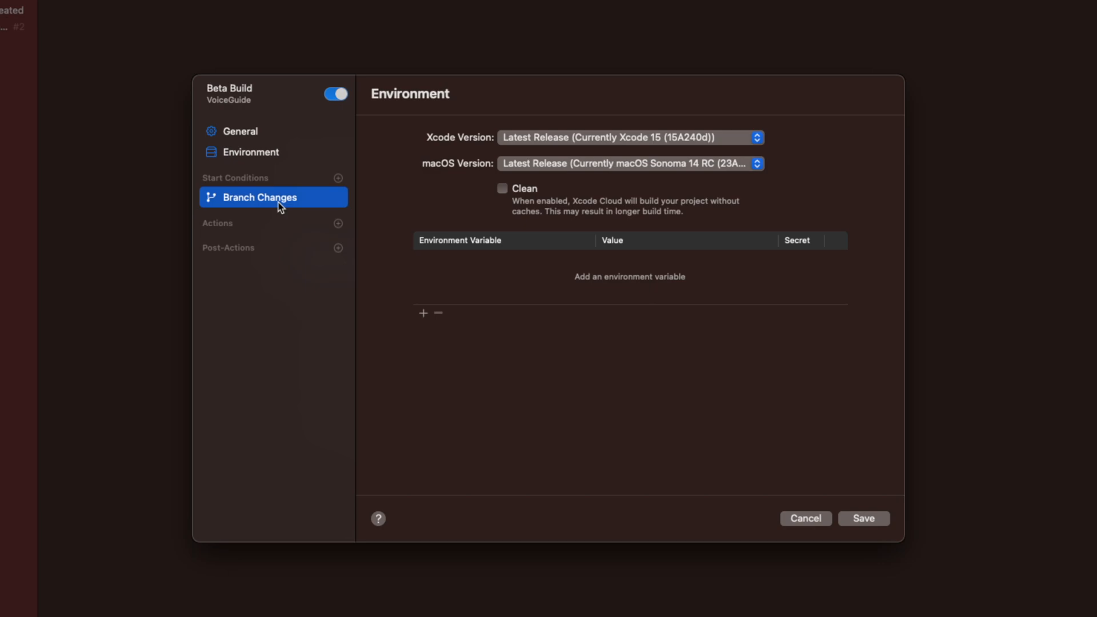
pyautogui.click(259, 196)
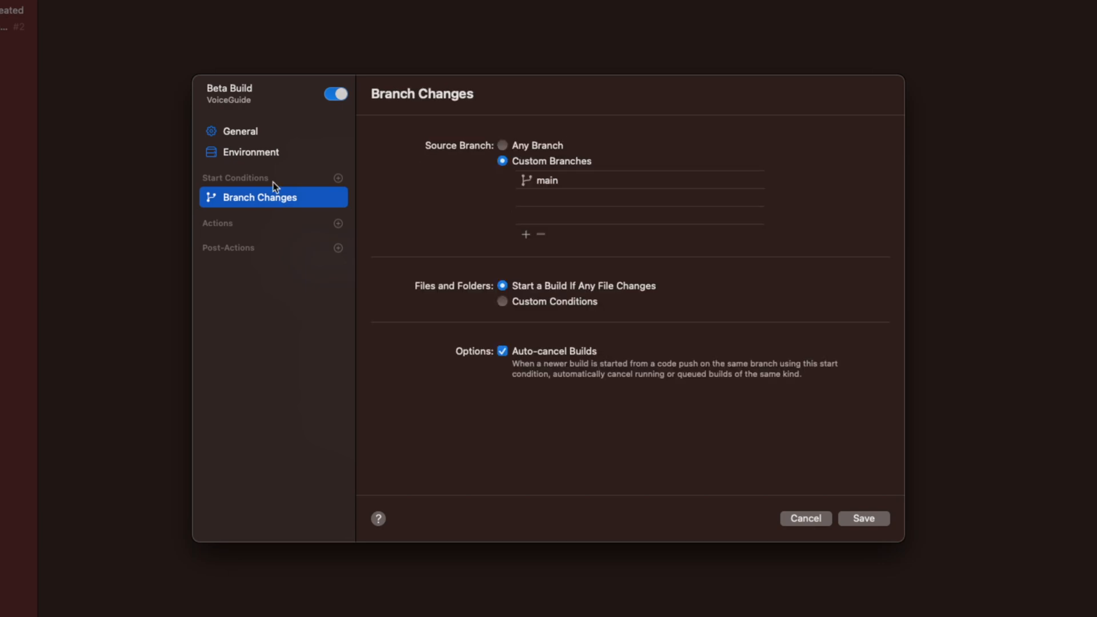
pyautogui.moveTo(347, 188)
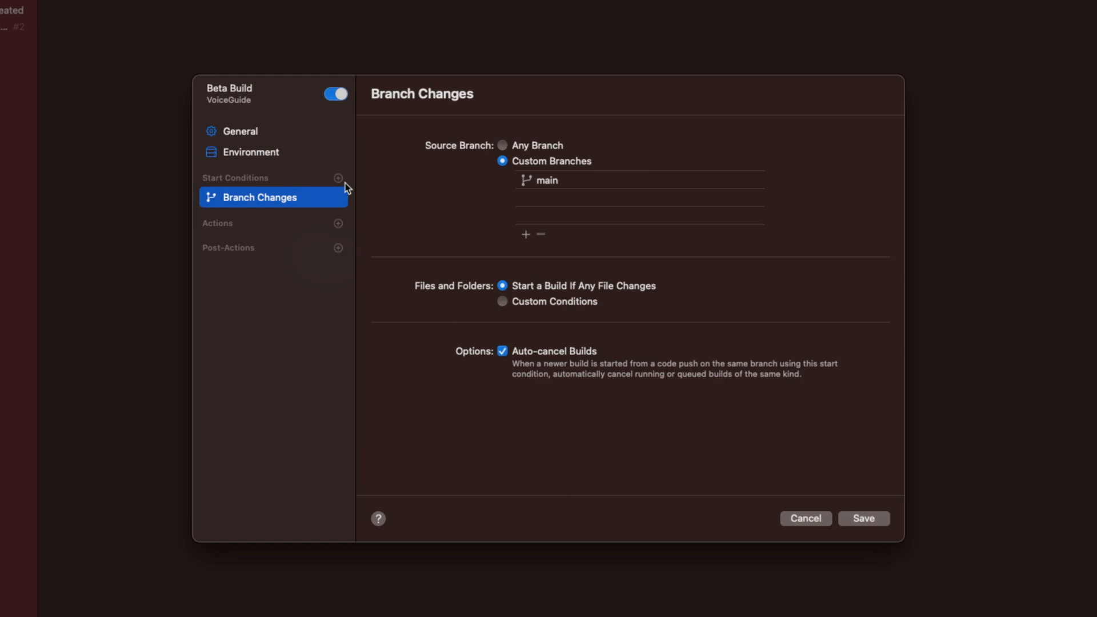
pyautogui.moveTo(600, 116)
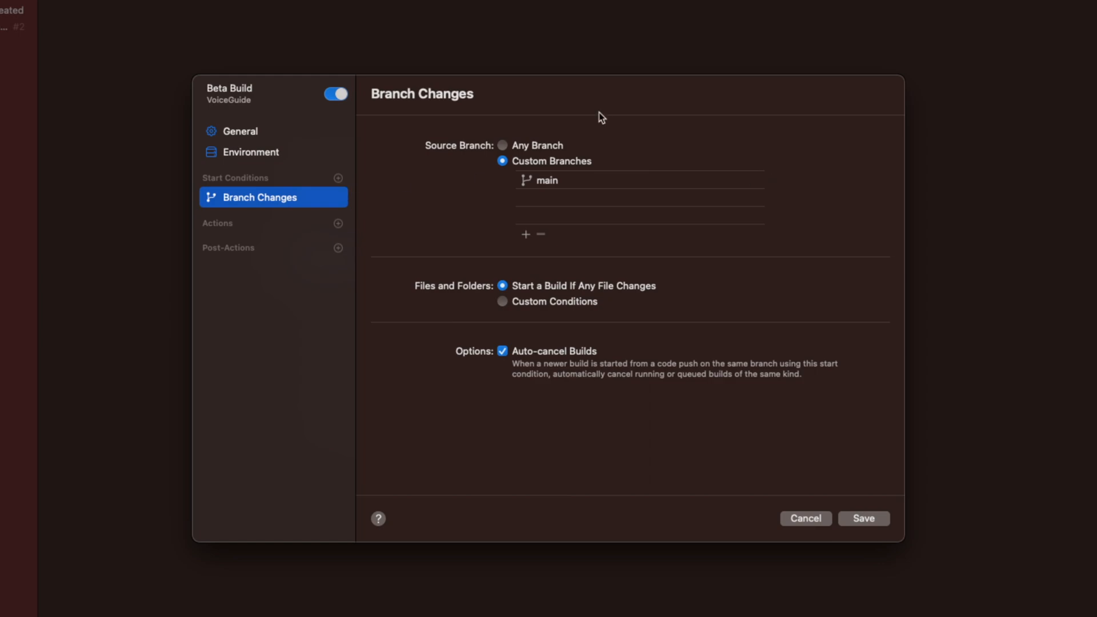
# Select the main source branch and list the action types available to add.
pyautogui.click(546, 180)
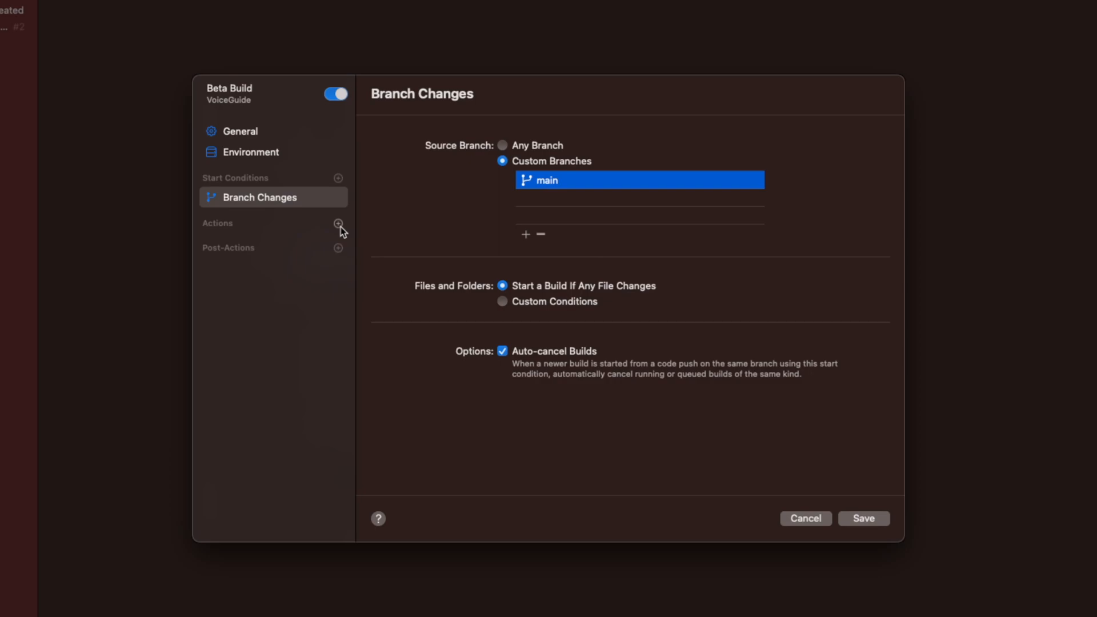
pyautogui.click(338, 223)
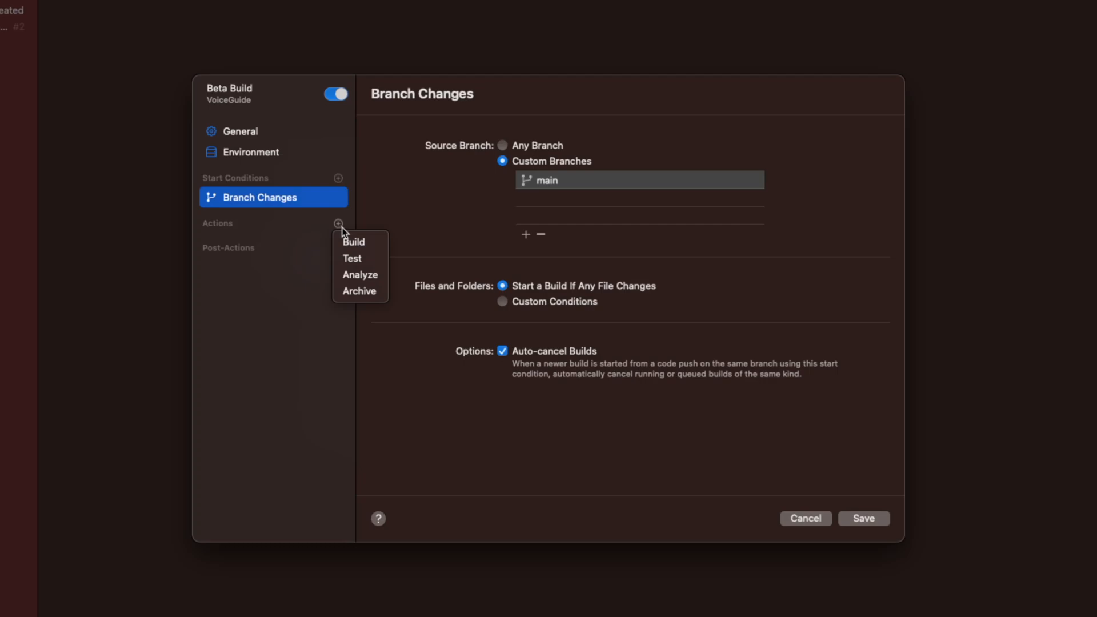
# Add iOS Build and iOS Archive actions to the Beta Build workflow.
pyautogui.click(353, 241)
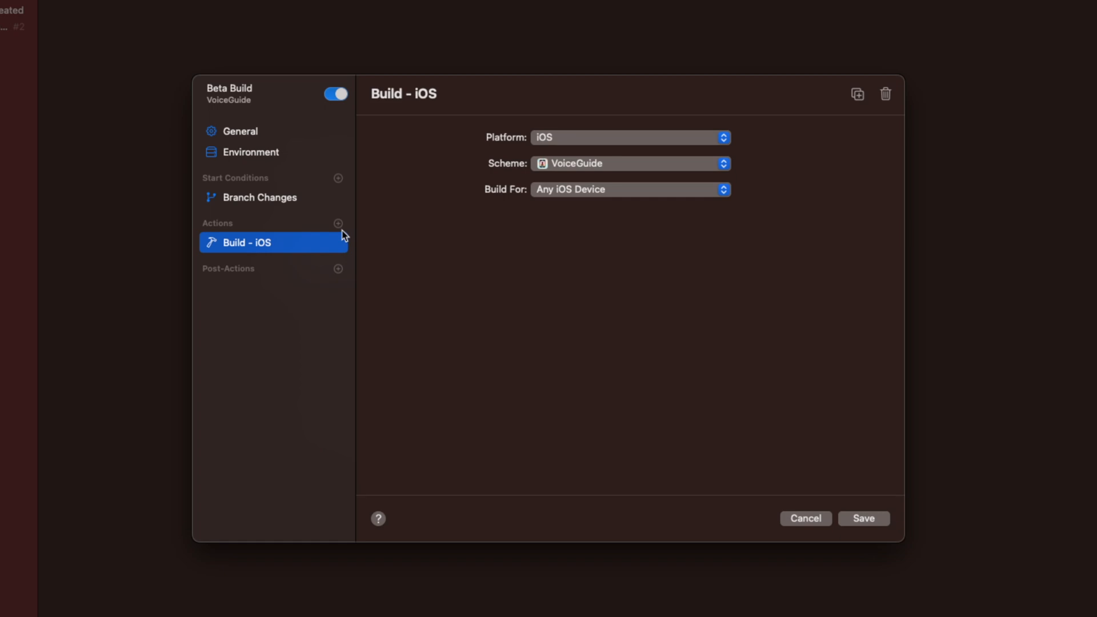
pyautogui.click(338, 223)
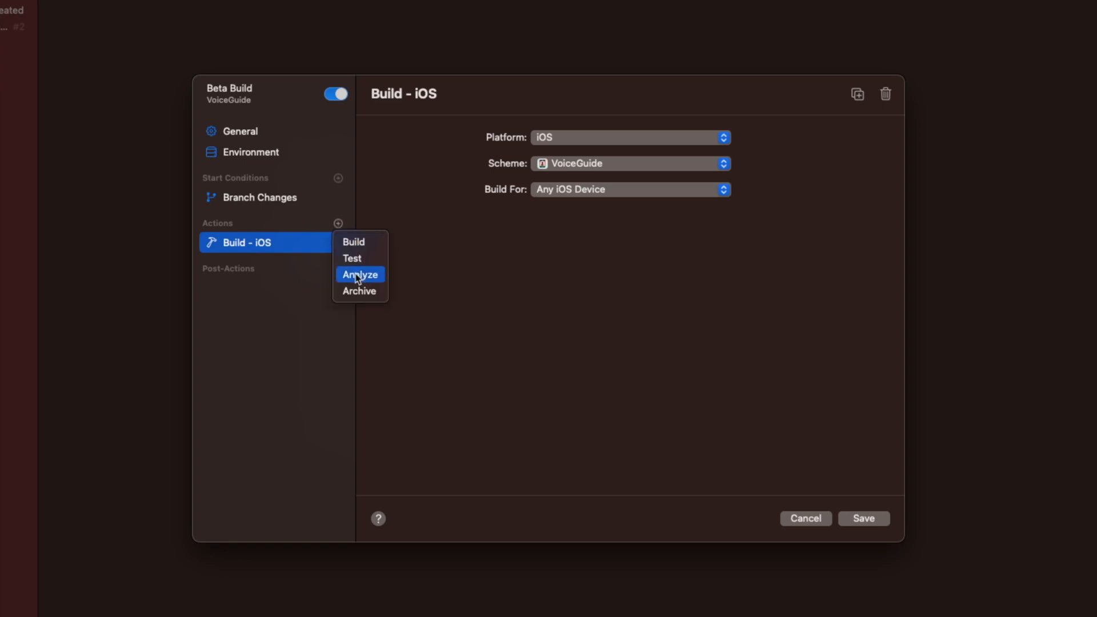
pyautogui.click(359, 291)
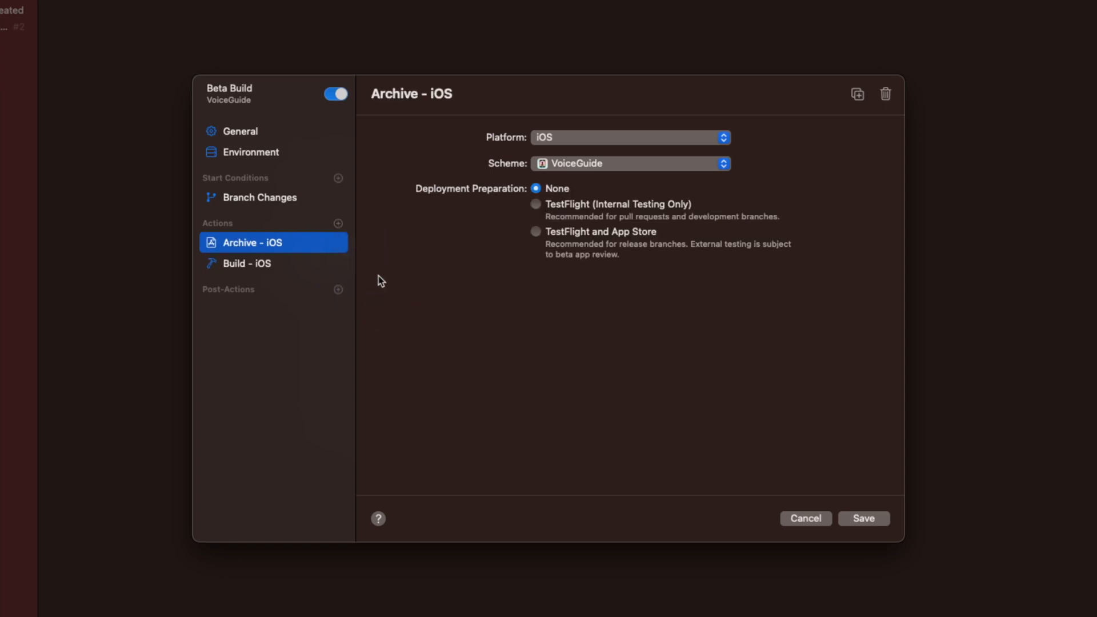
pyautogui.moveTo(697, 206)
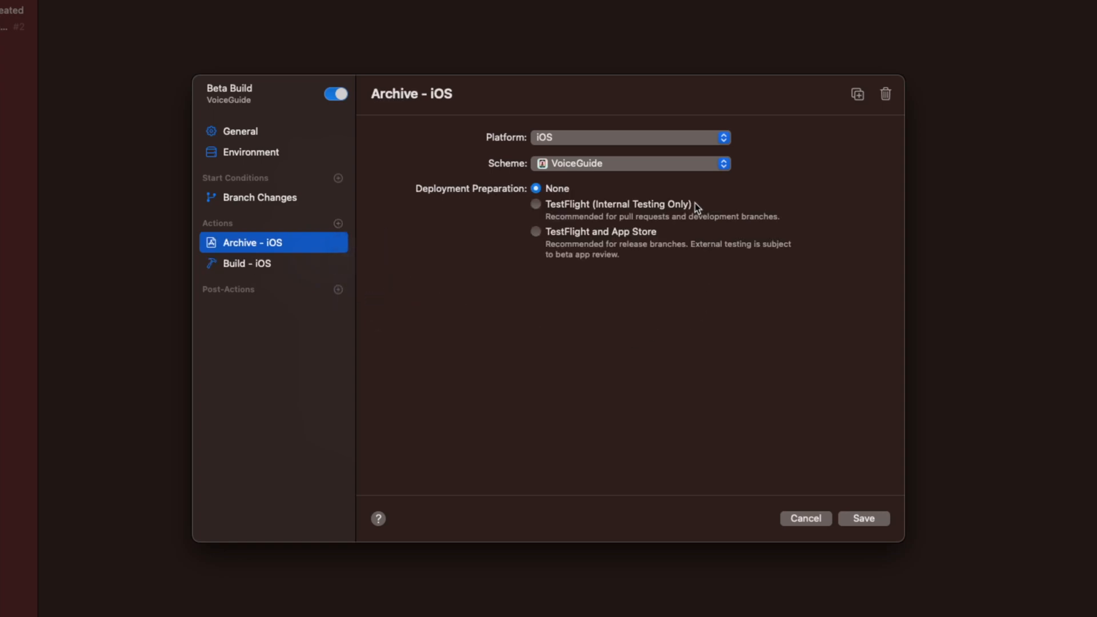
pyautogui.moveTo(685, 214)
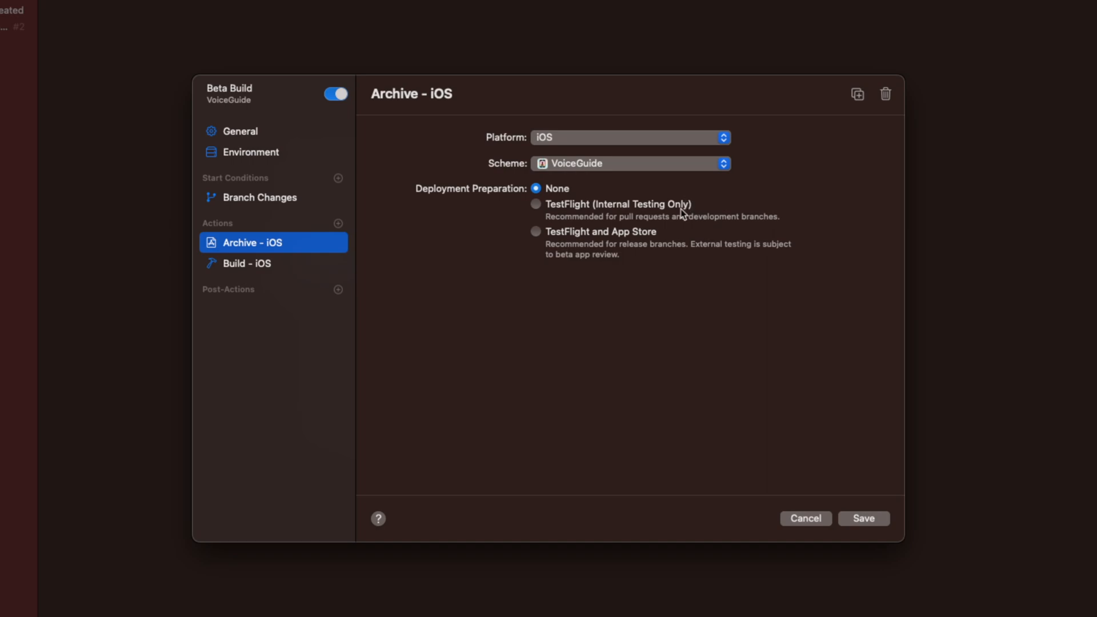
pyautogui.moveTo(678, 236)
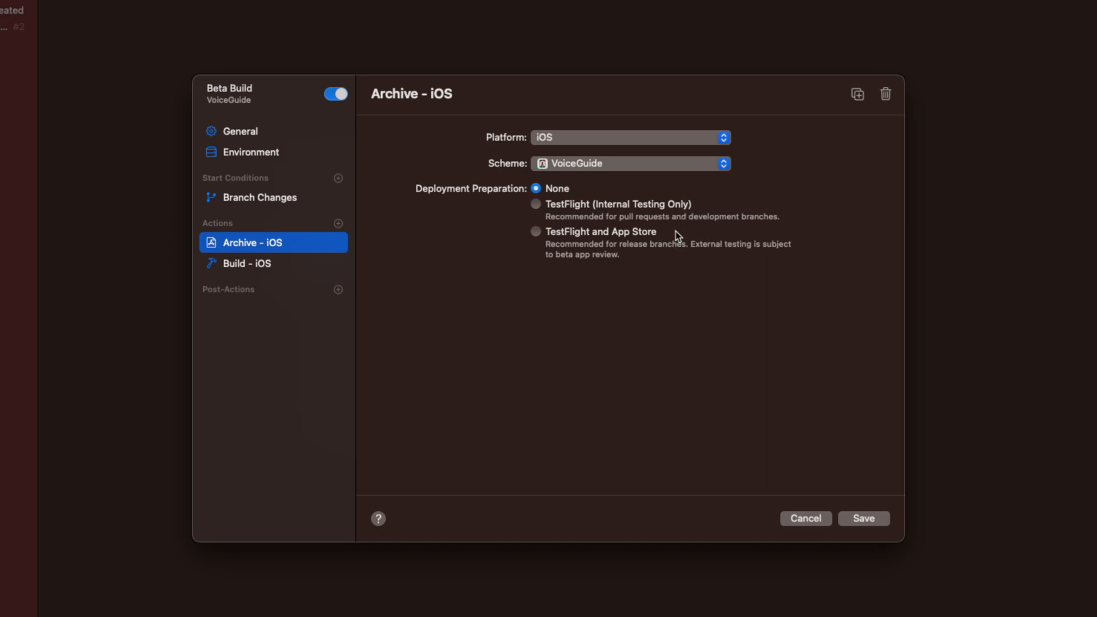
pyautogui.moveTo(672, 208)
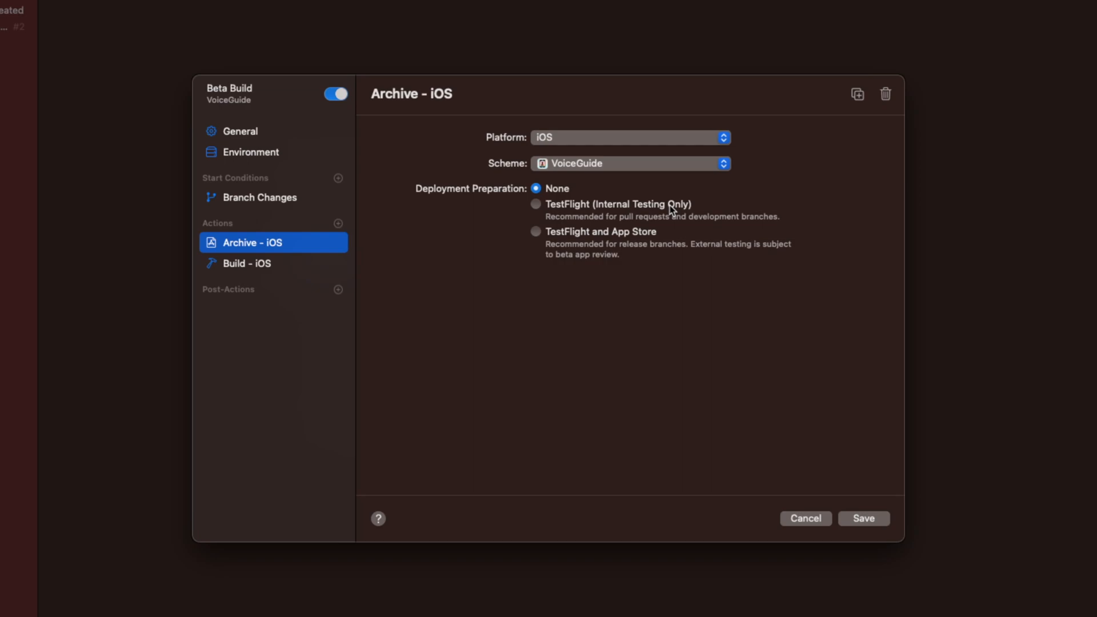
# Set the archive's Deployment Preparation to TestFlight and App Store and inspect its error.
pyautogui.click(536, 232)
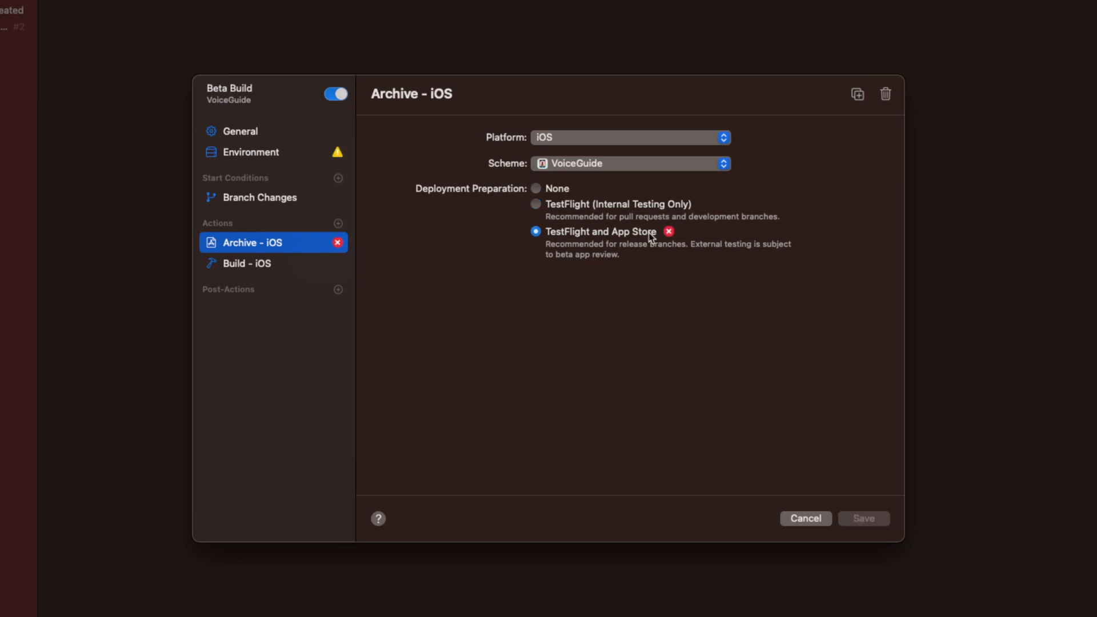
pyautogui.moveTo(688, 233)
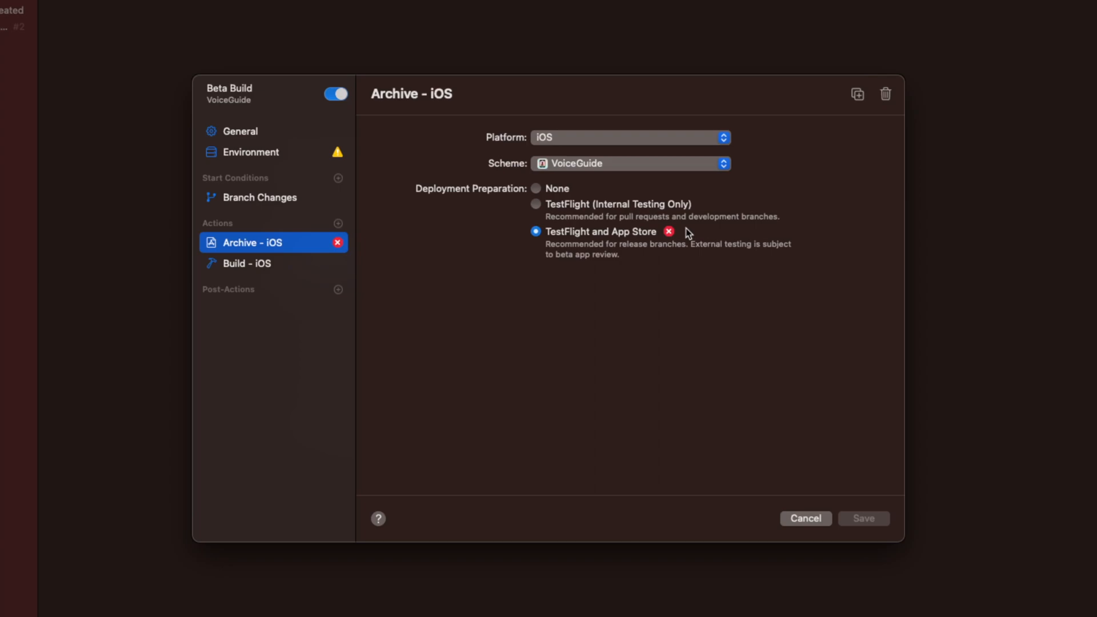
pyautogui.moveTo(678, 226)
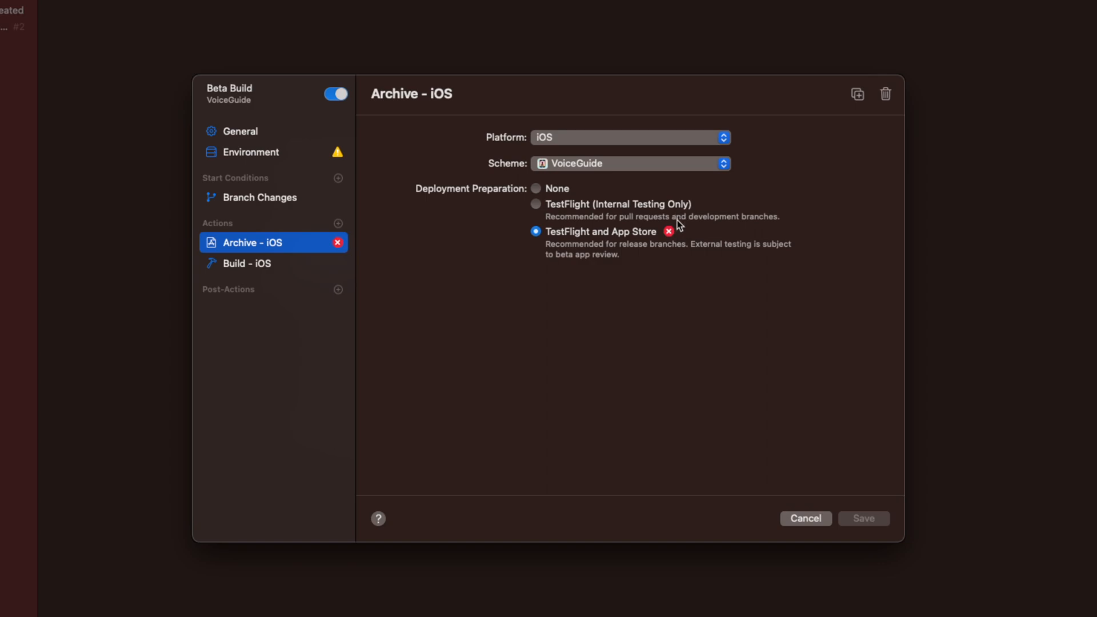
pyautogui.moveTo(675, 234)
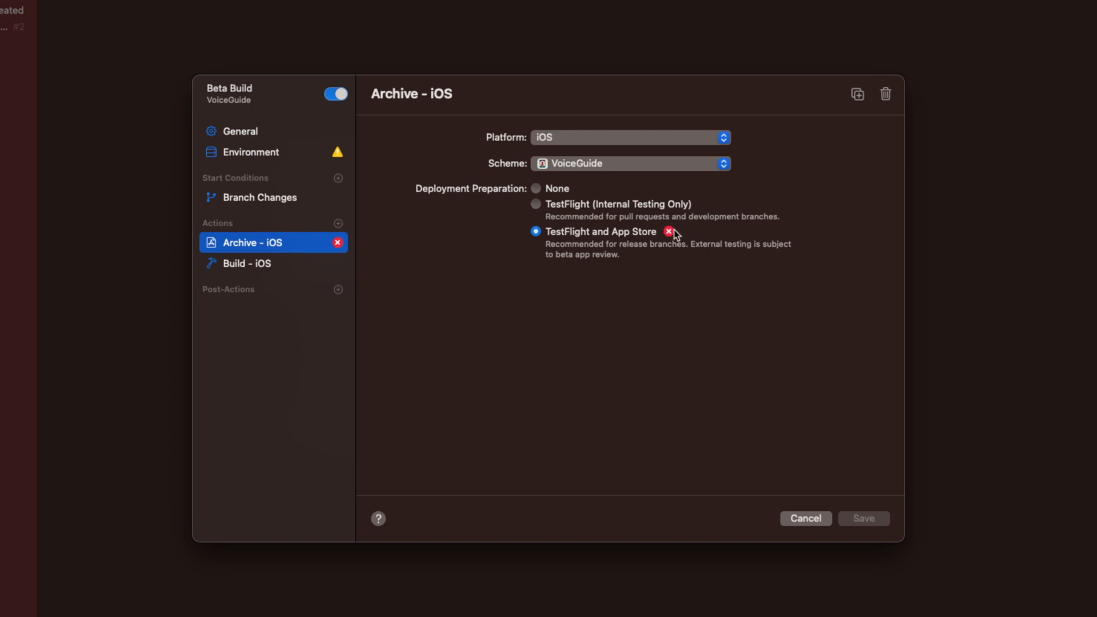
pyautogui.click(668, 232)
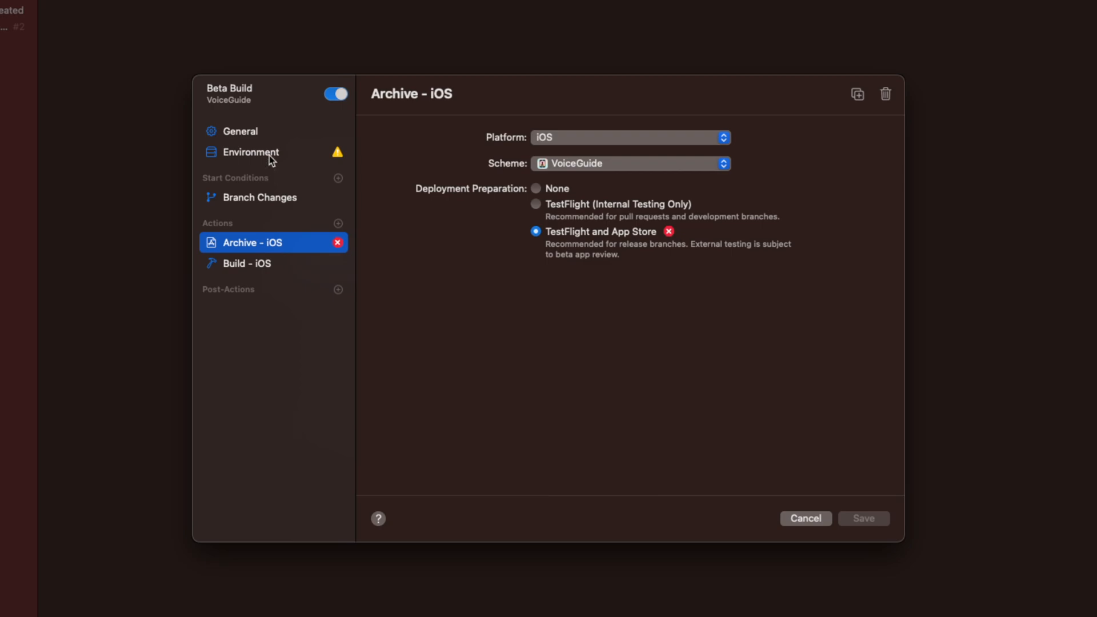
# Enable Clean builds in the environment and list the iOS build's available post-actions.
pyautogui.click(248, 152)
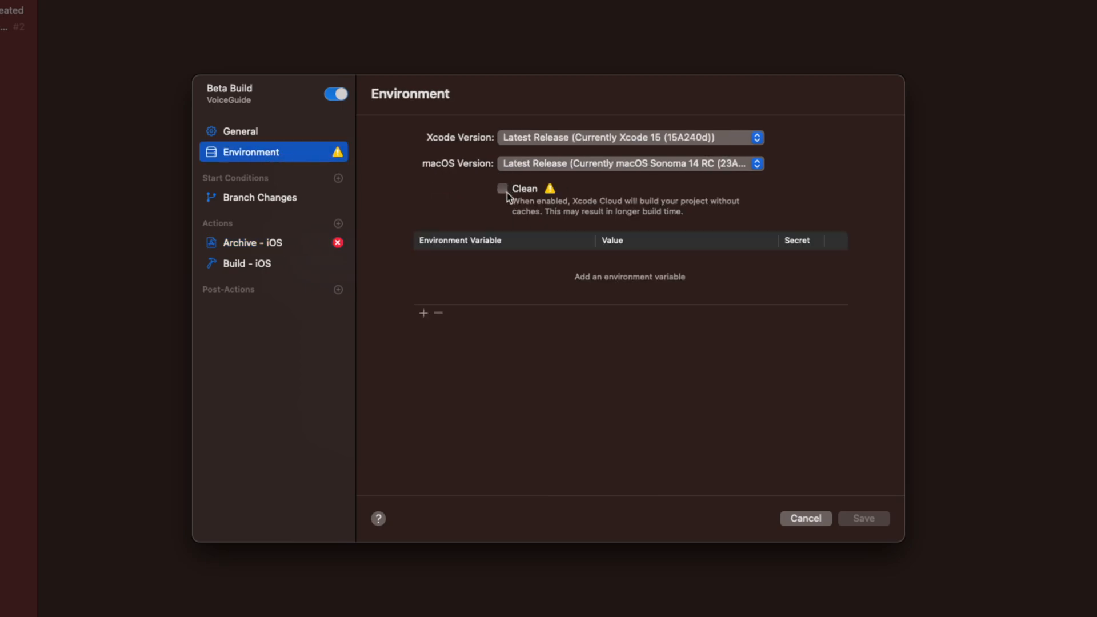
pyautogui.click(502, 189)
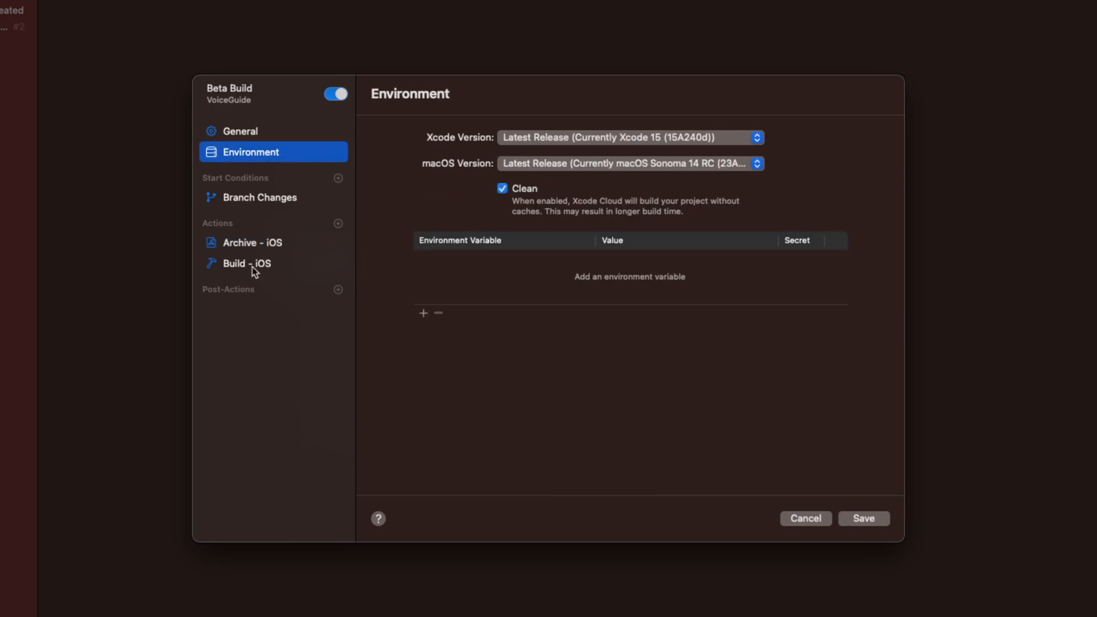
pyautogui.click(246, 263)
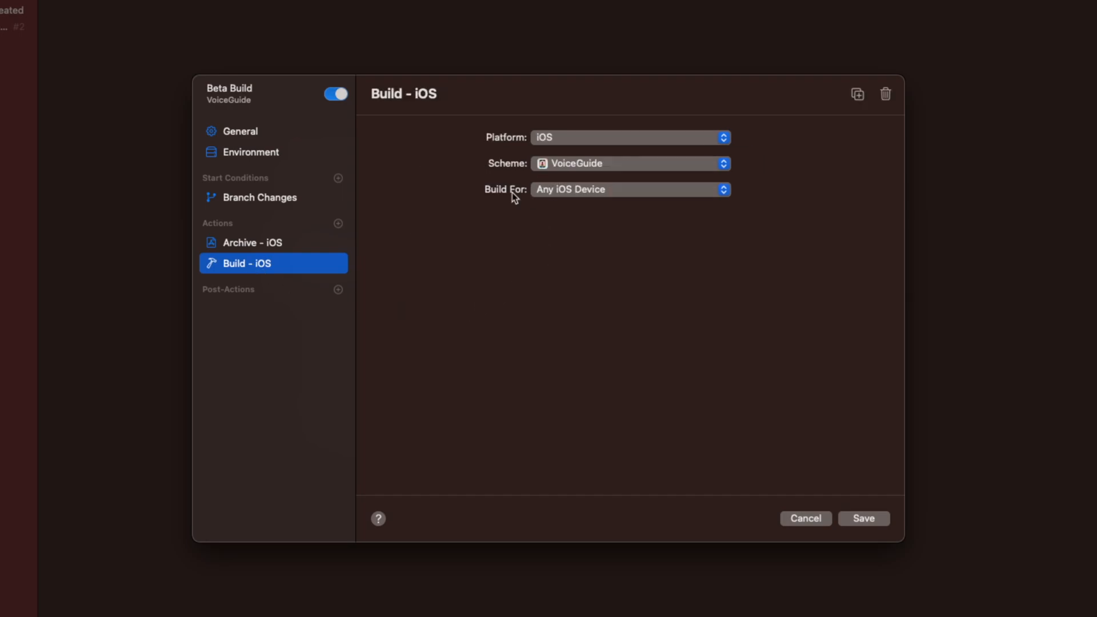
pyautogui.click(338, 289)
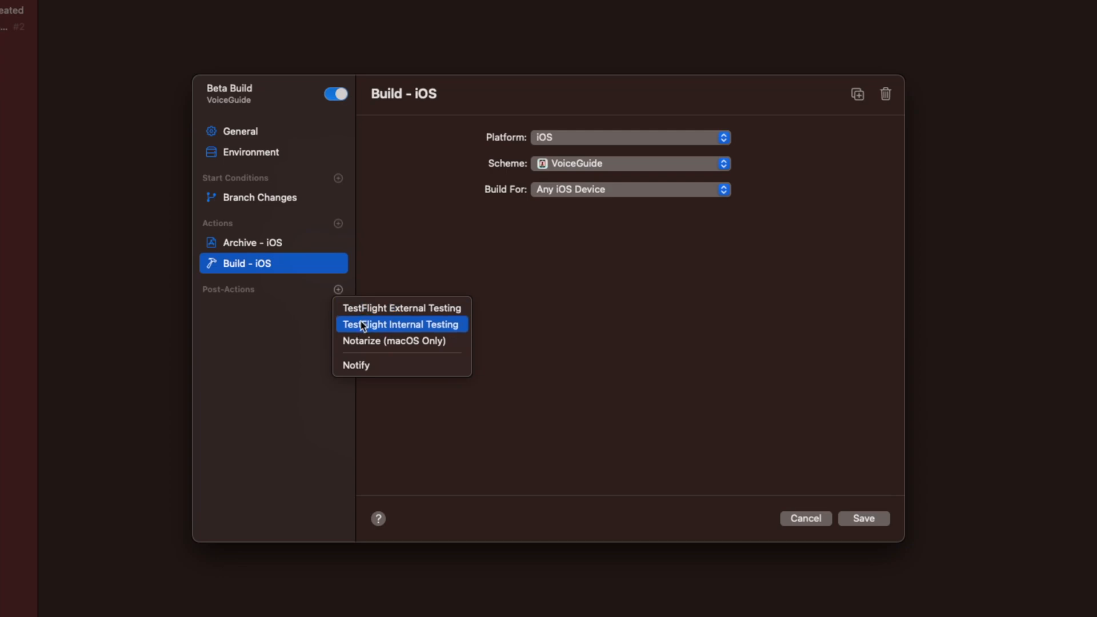
# Add a TestFlight Internal Testing post-action, leaving its groups empty.
pyautogui.click(401, 324)
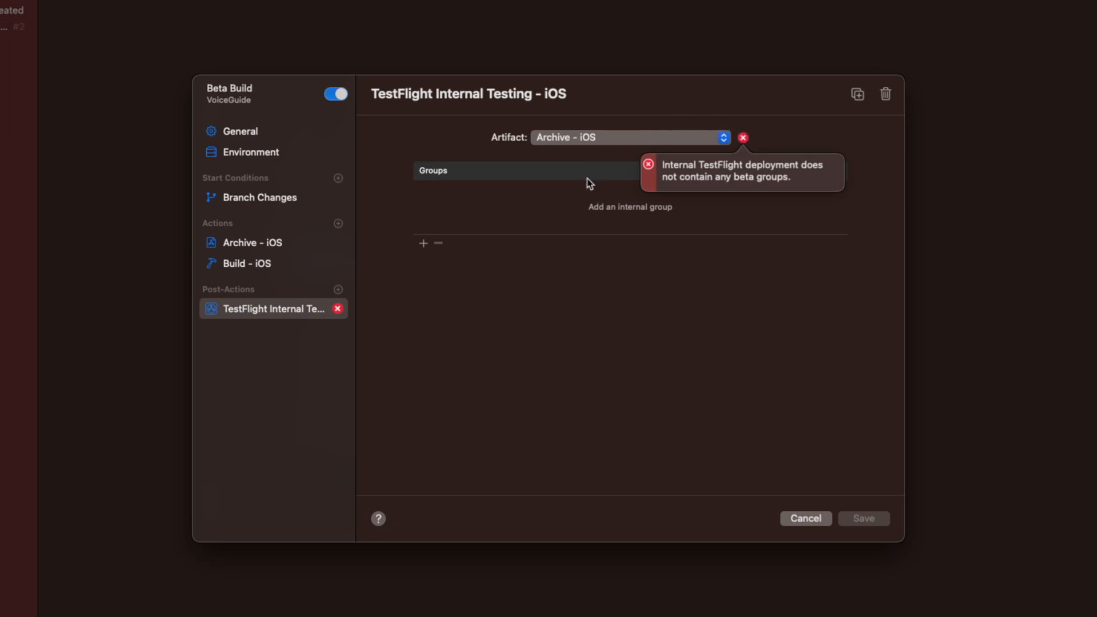
pyautogui.moveTo(706, 285)
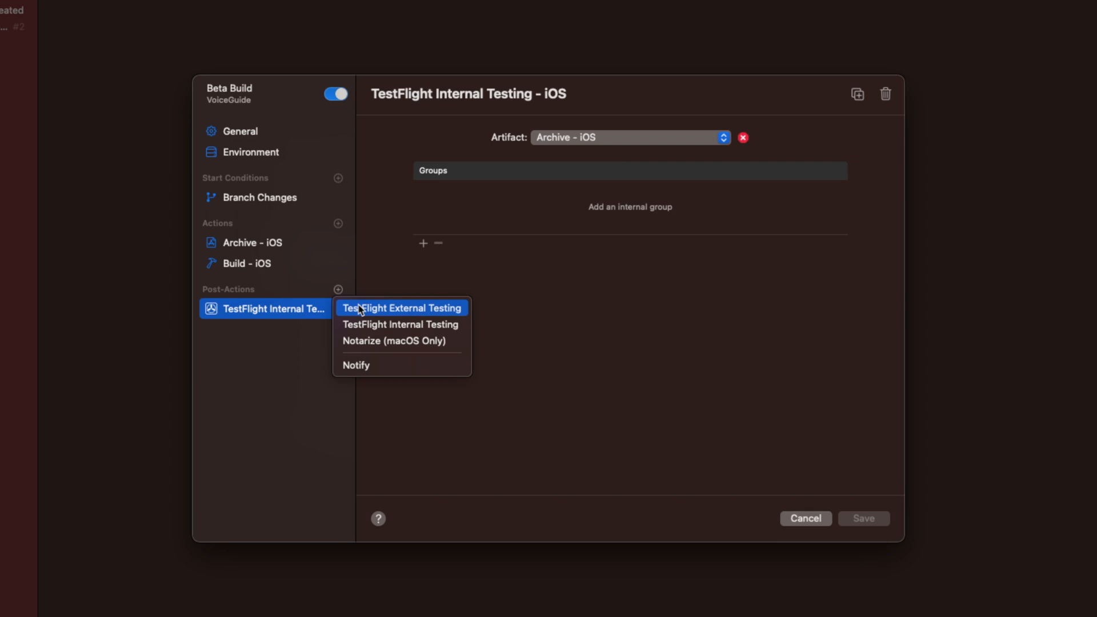
pyautogui.click(401, 308)
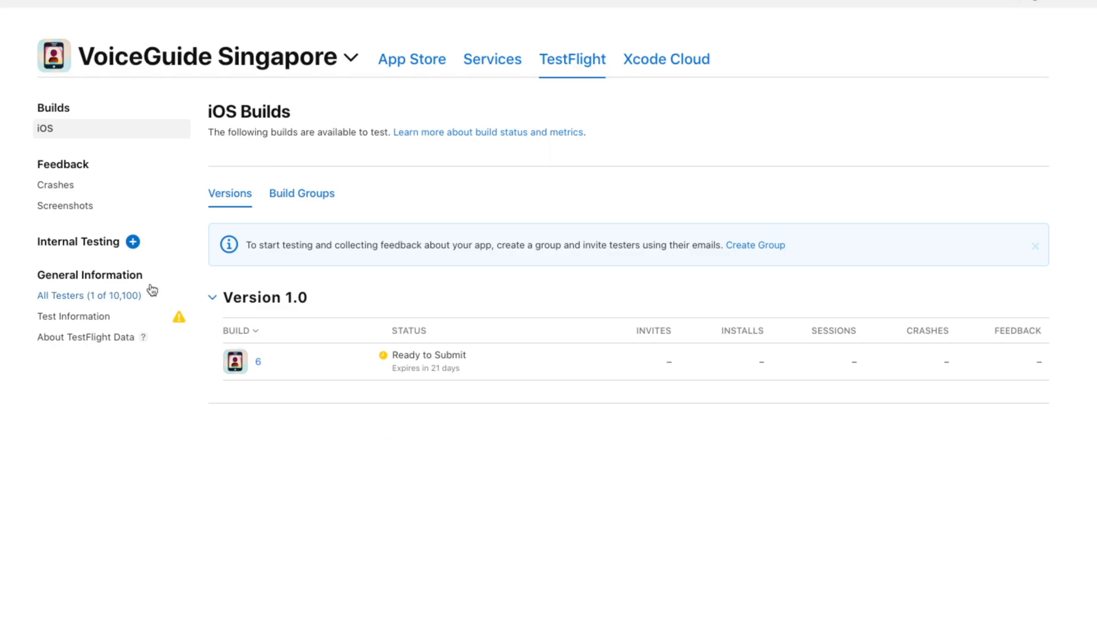
pyautogui.moveTo(131, 242)
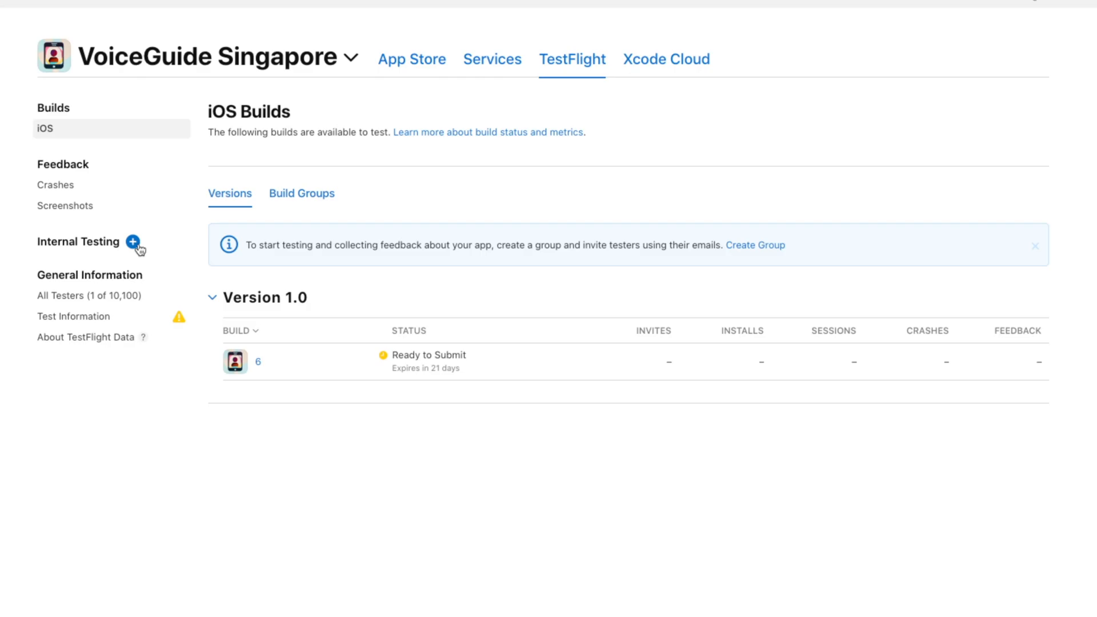
# Create an internal TestFlight group named Beta Group.
pyautogui.click(133, 241)
pyautogui.write('Bet')
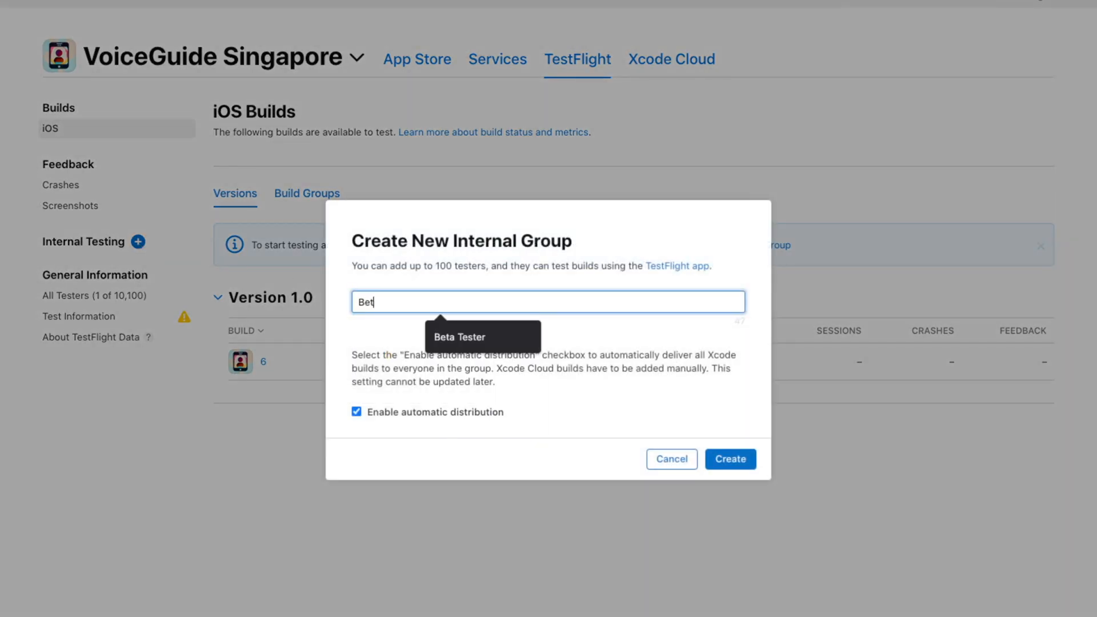
pyautogui.write('a Group')
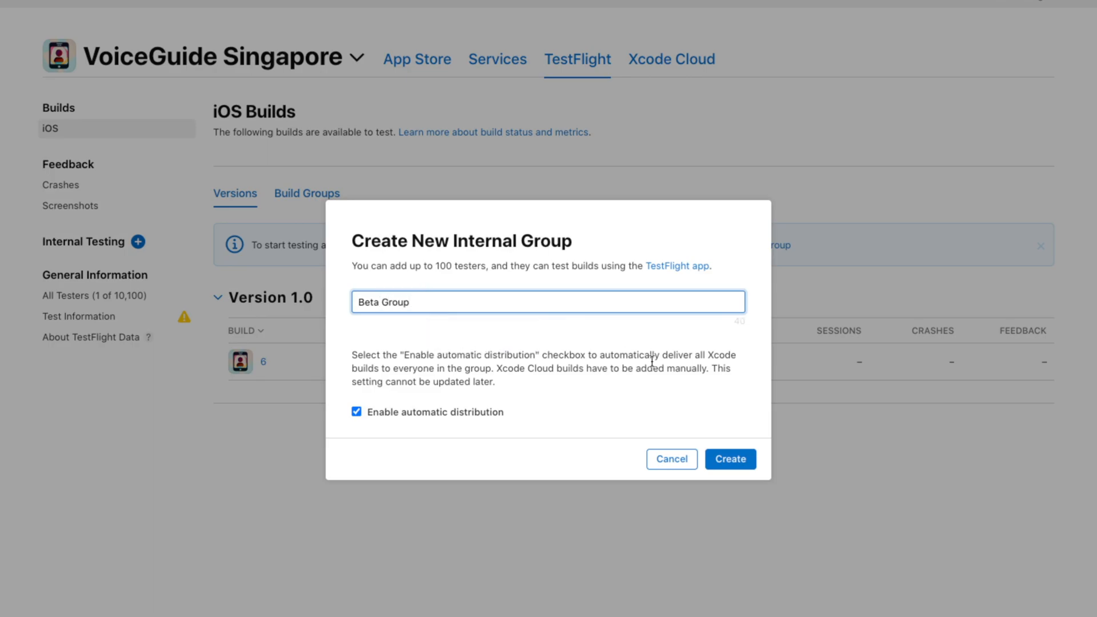
pyautogui.click(729, 459)
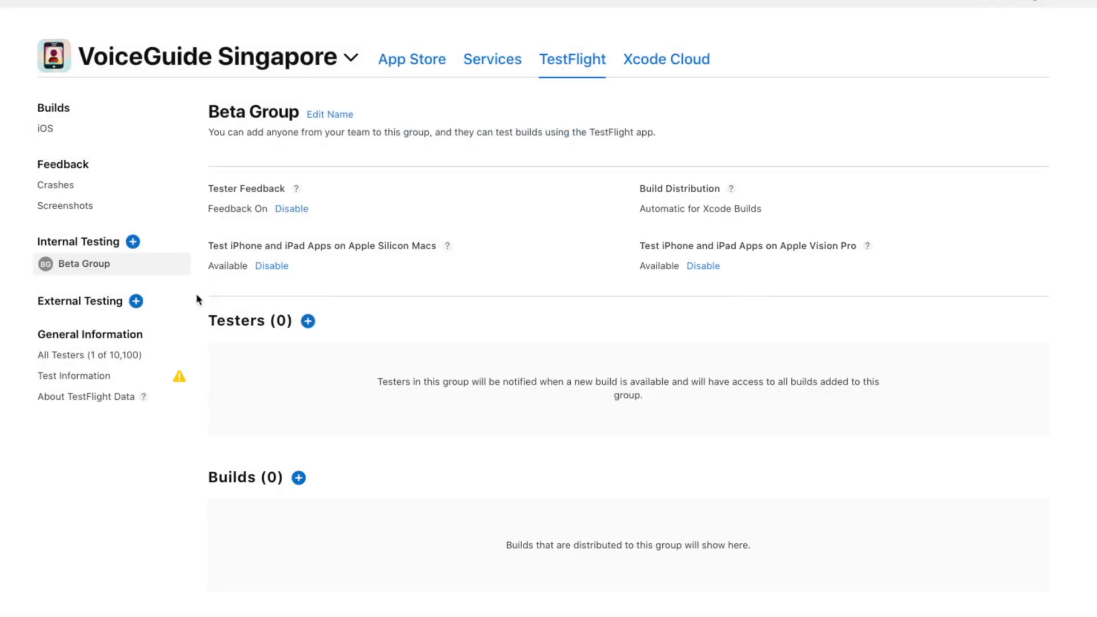
# Add one tester to Beta Group and begin a new external testing group.
pyautogui.click(306, 322)
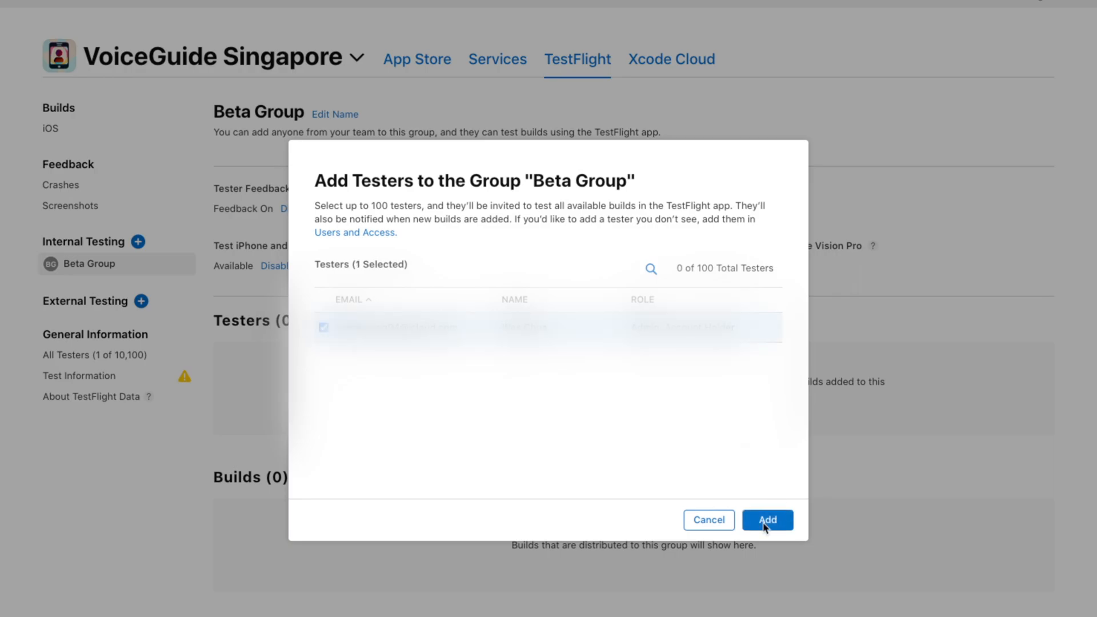
pyautogui.click(767, 520)
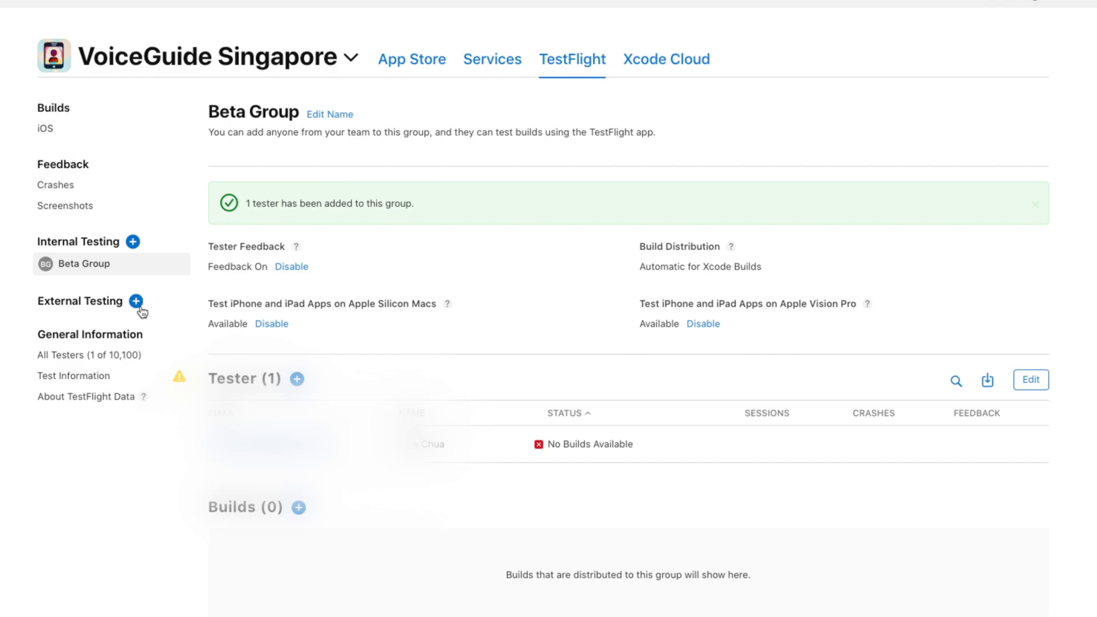
pyautogui.click(140, 301)
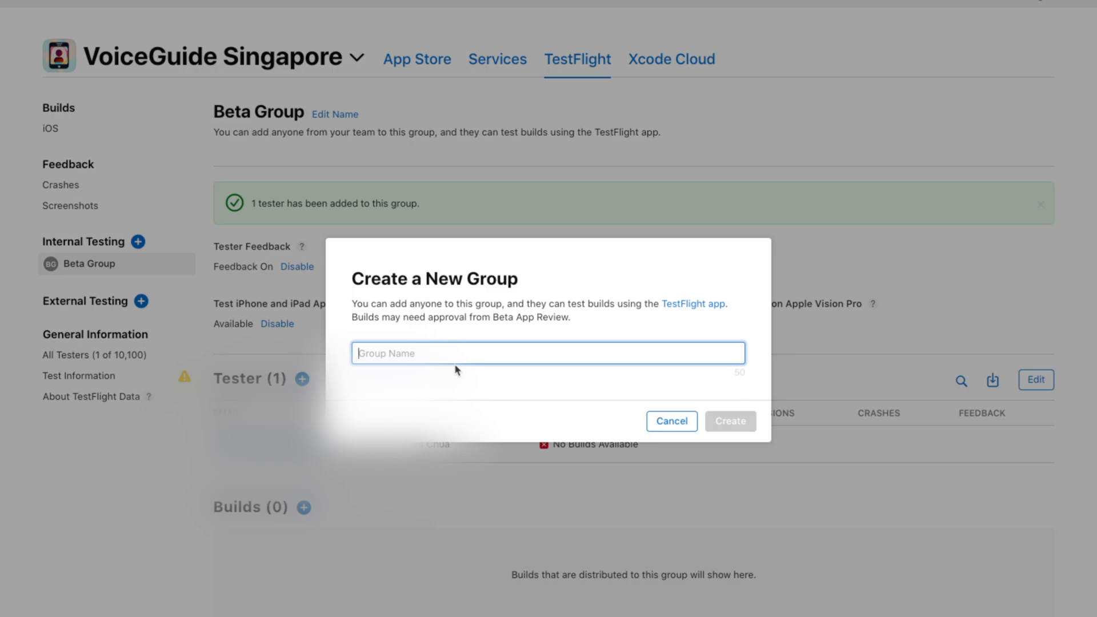
# Create an external testing group named External.
pyautogui.write('External')
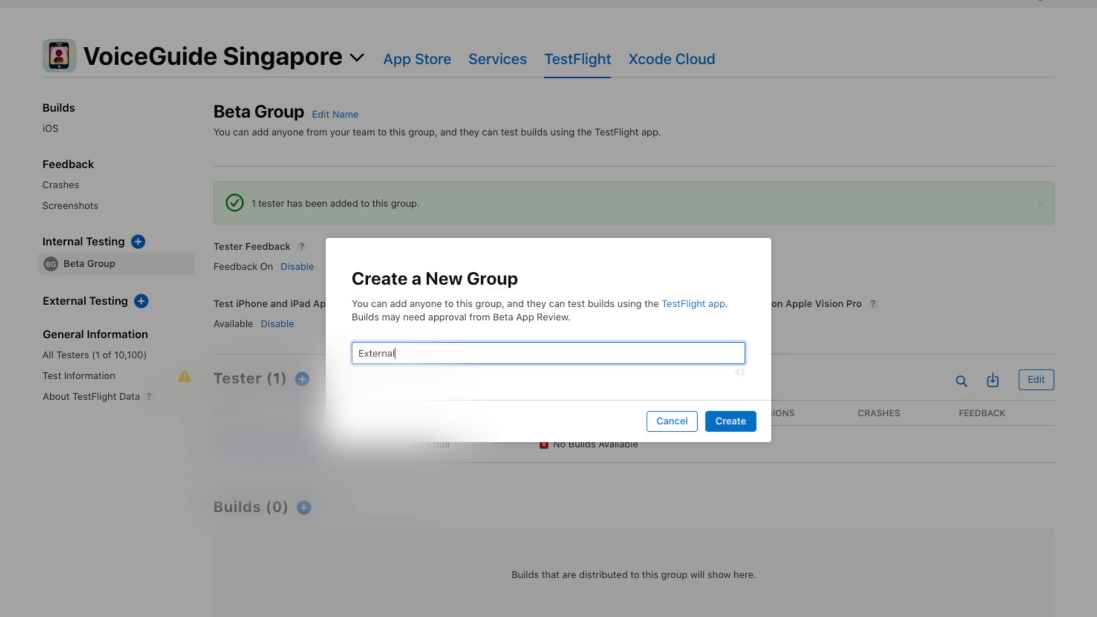
pyautogui.click(730, 422)
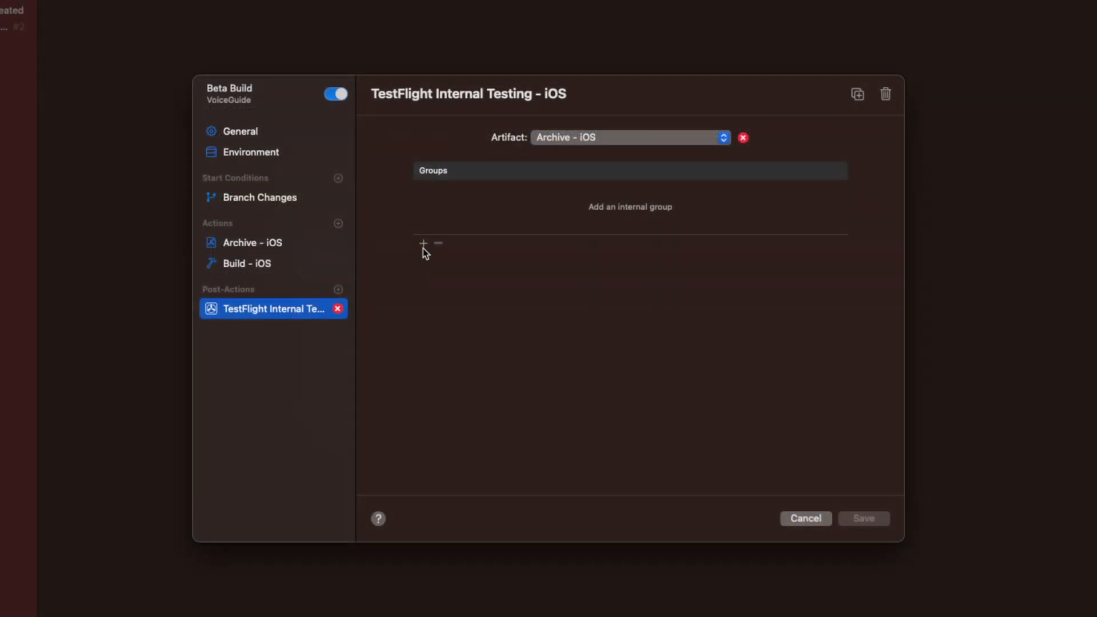
# Deliver builds internally through a TestFlight Internal Testing post-action using Beta Group.
pyautogui.click(423, 244)
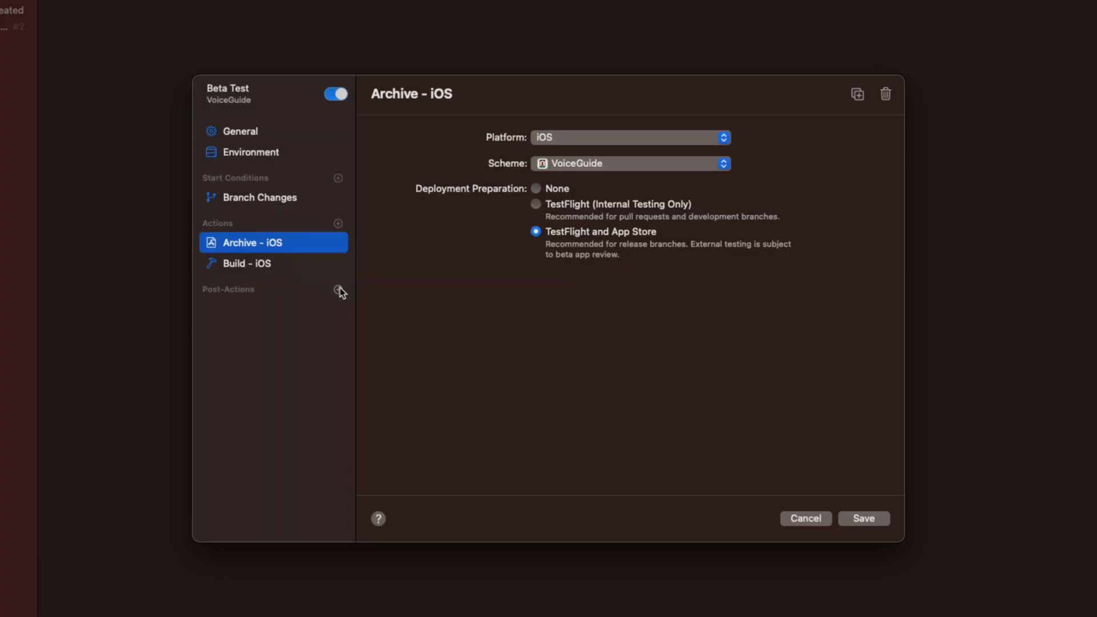
pyautogui.click(339, 289)
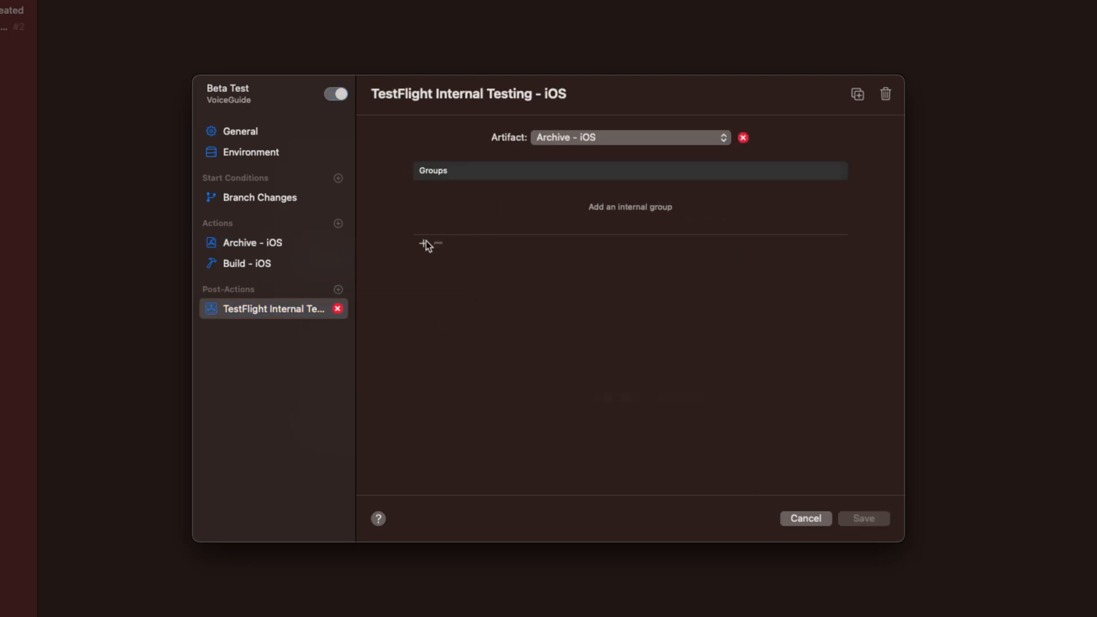
pyautogui.click(424, 244)
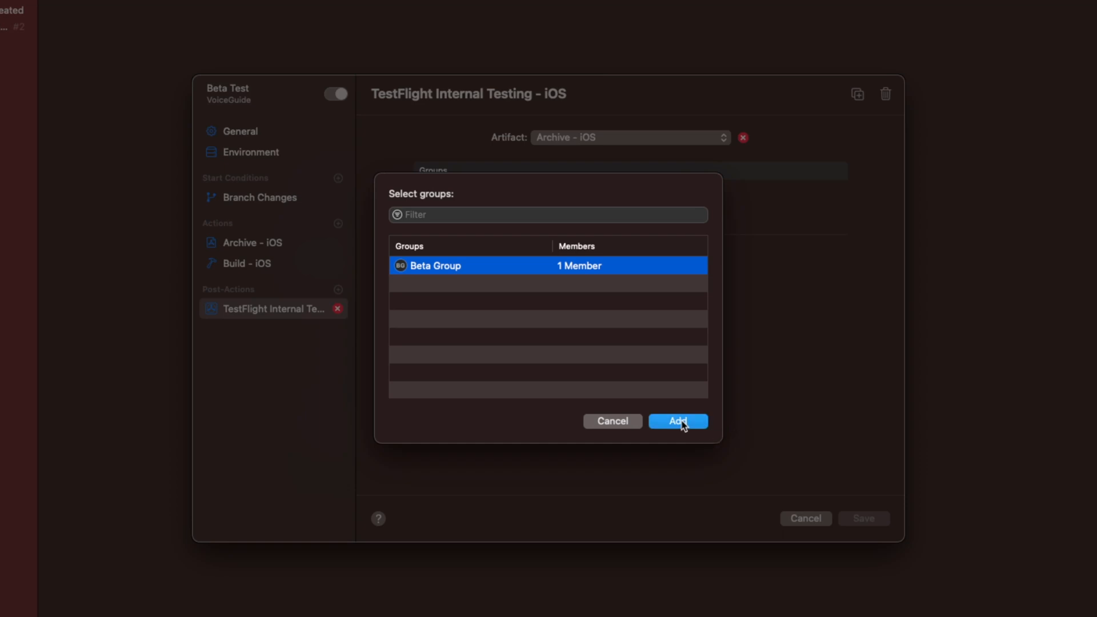
pyautogui.click(678, 421)
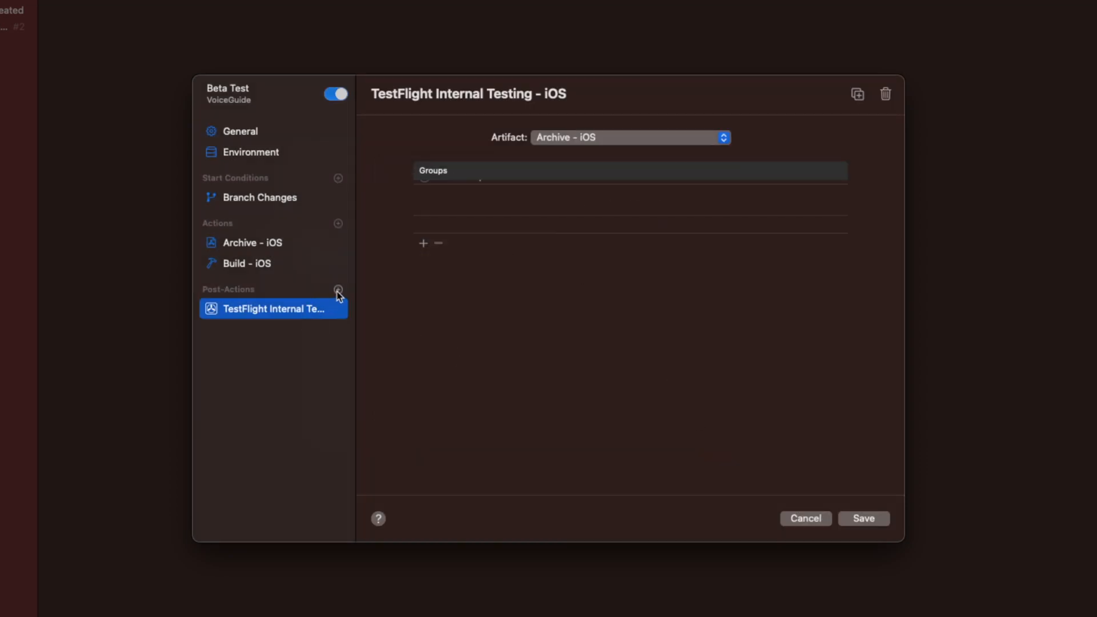
# Add a TestFlight External Testing post-action delivering to the External Beta group.
pyautogui.click(338, 289)
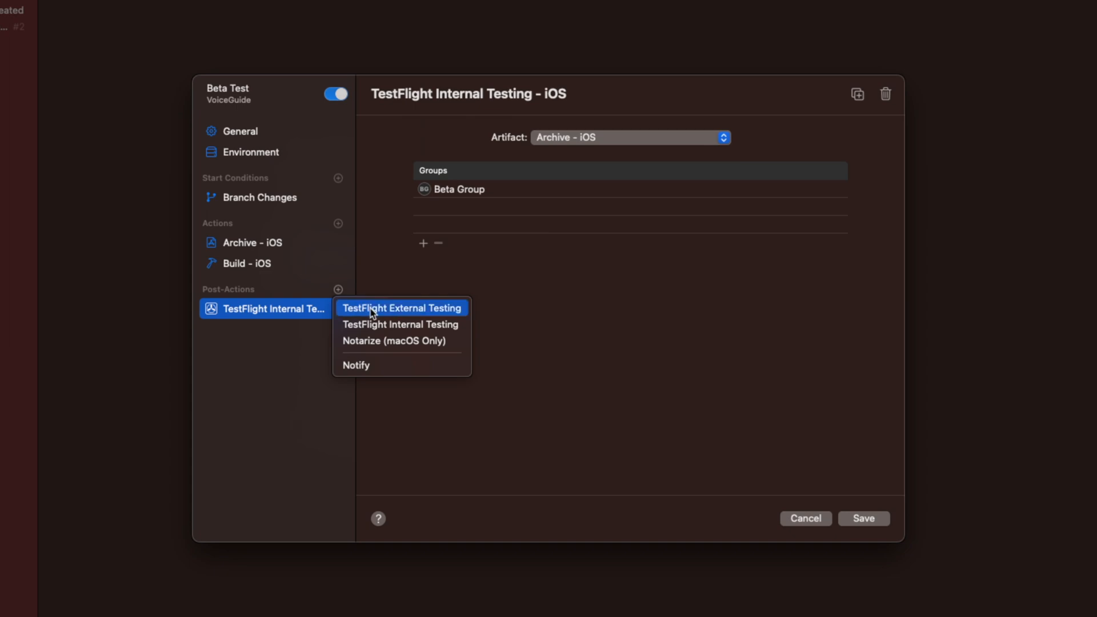
pyautogui.click(402, 307)
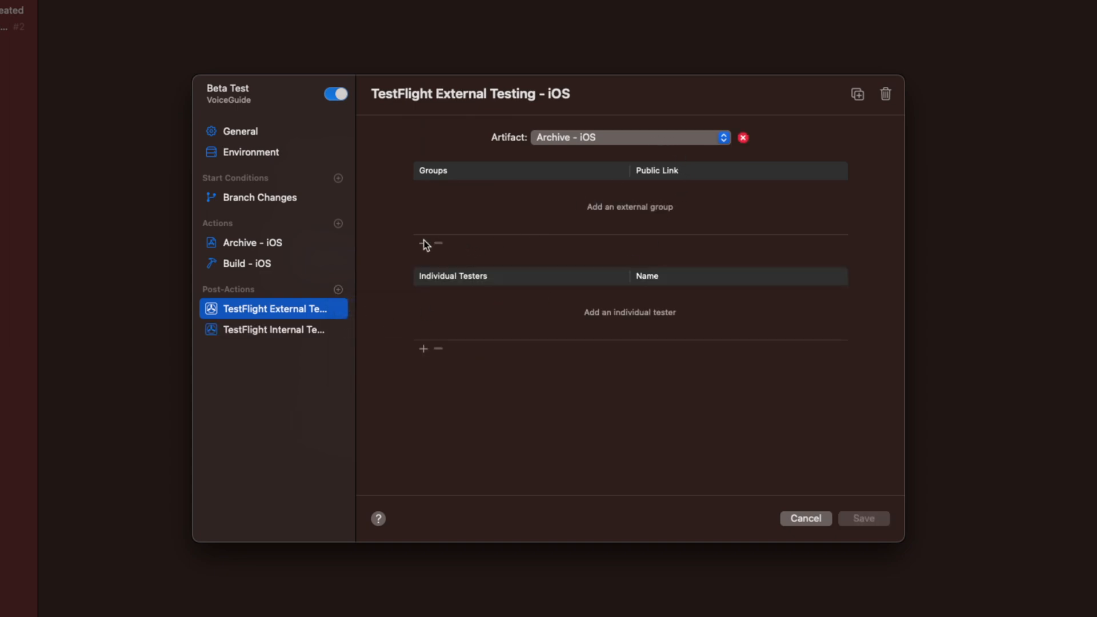
pyautogui.click(423, 348)
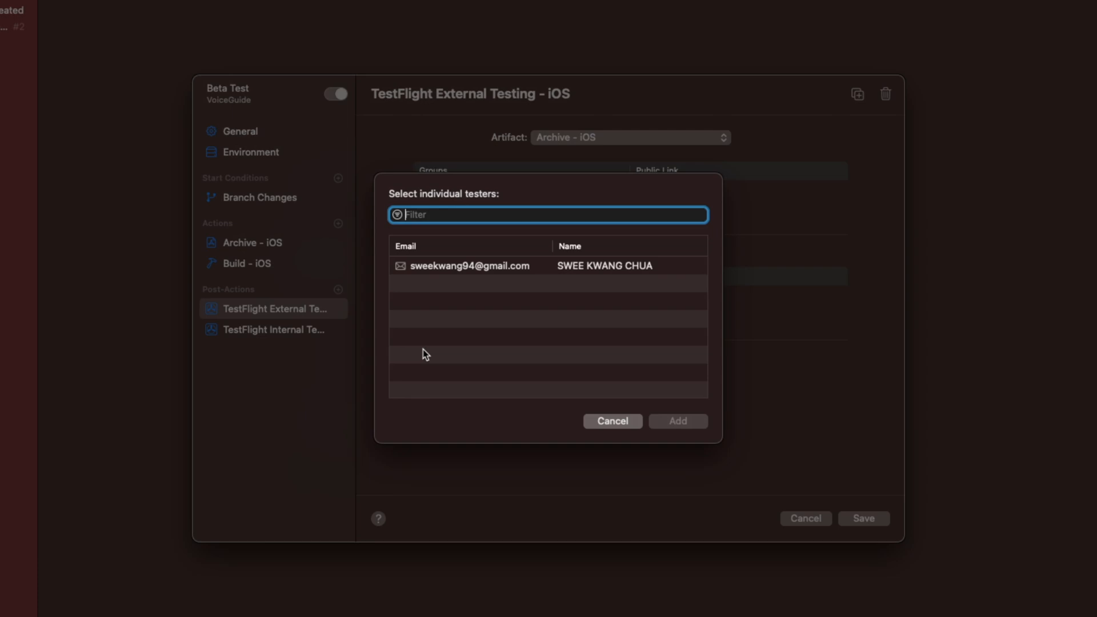
pyautogui.click(611, 421)
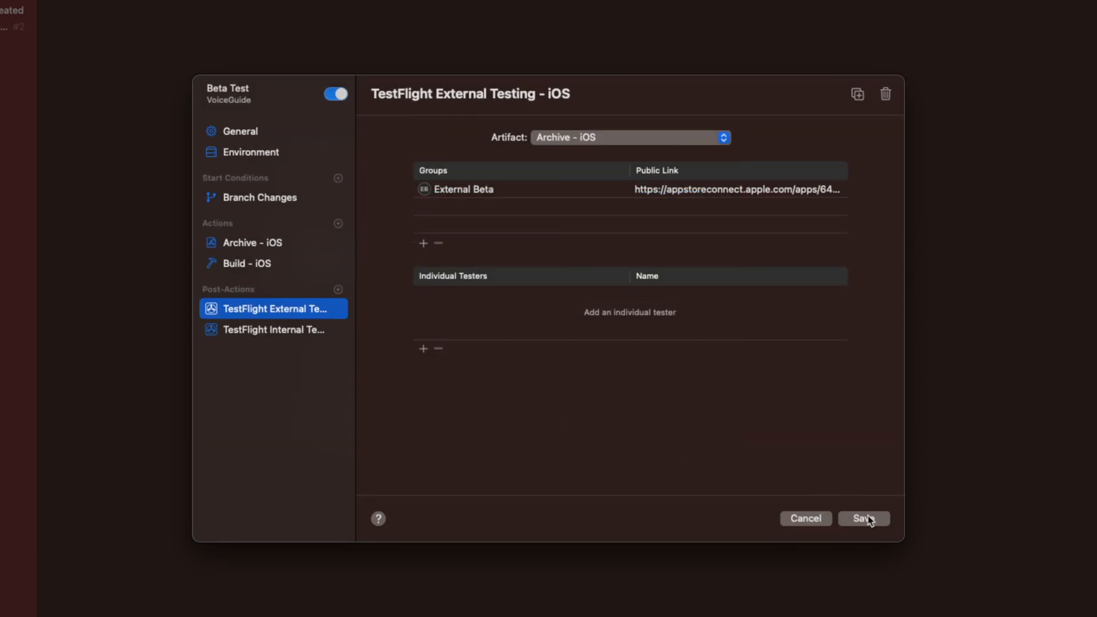
# Save the workflow and restrict its editing to admins and managers.
pyautogui.click(864, 519)
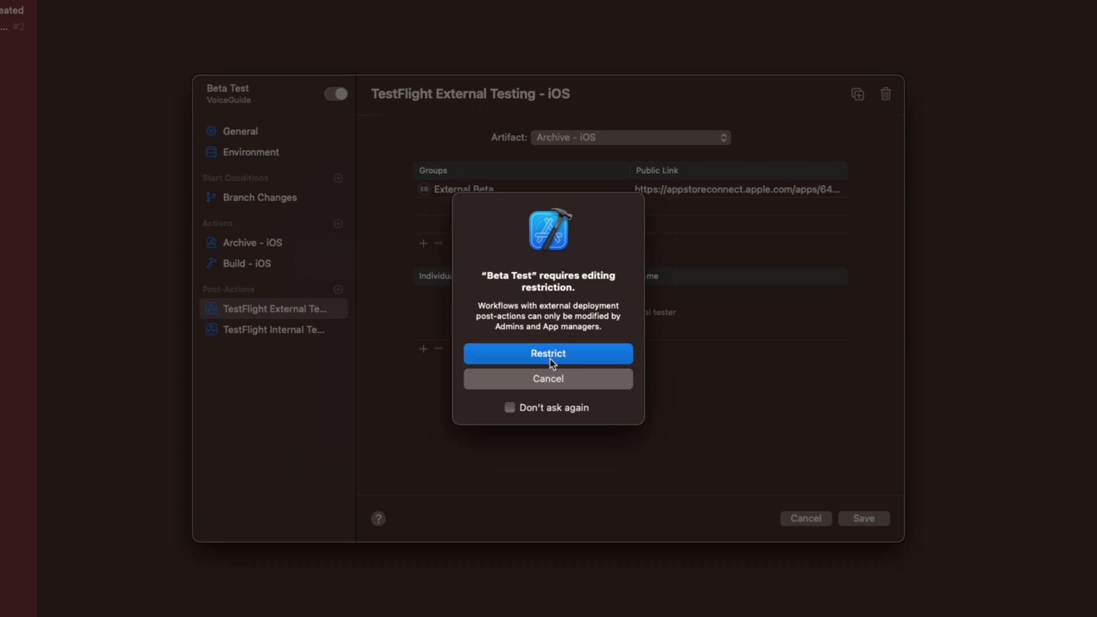
pyautogui.click(548, 353)
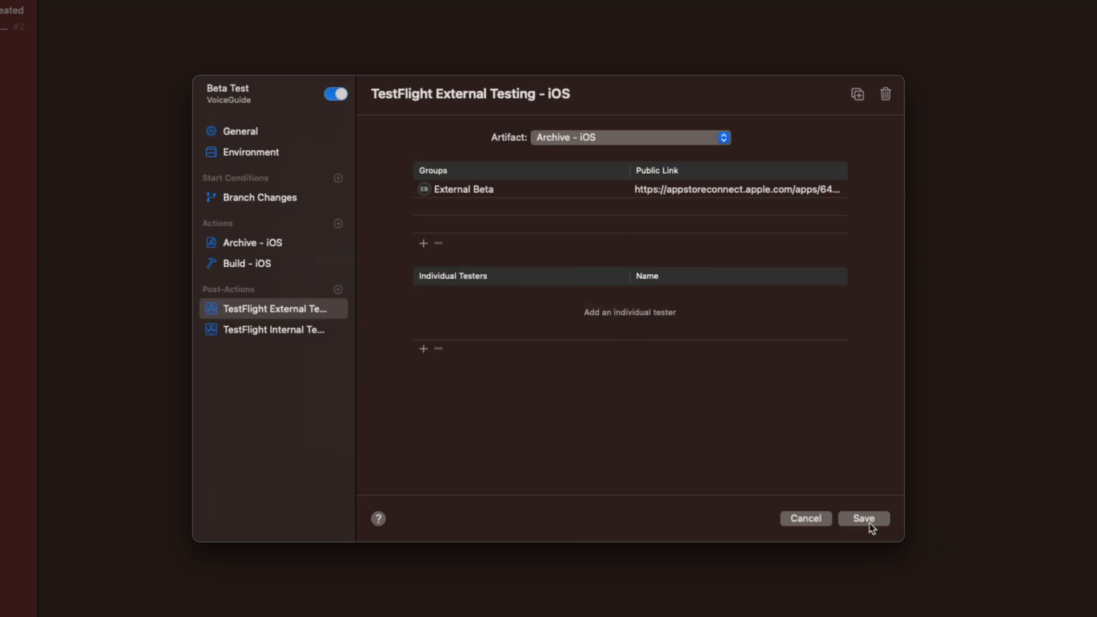
# Save the finished Beta Test workflow in Xcode.
pyautogui.click(863, 519)
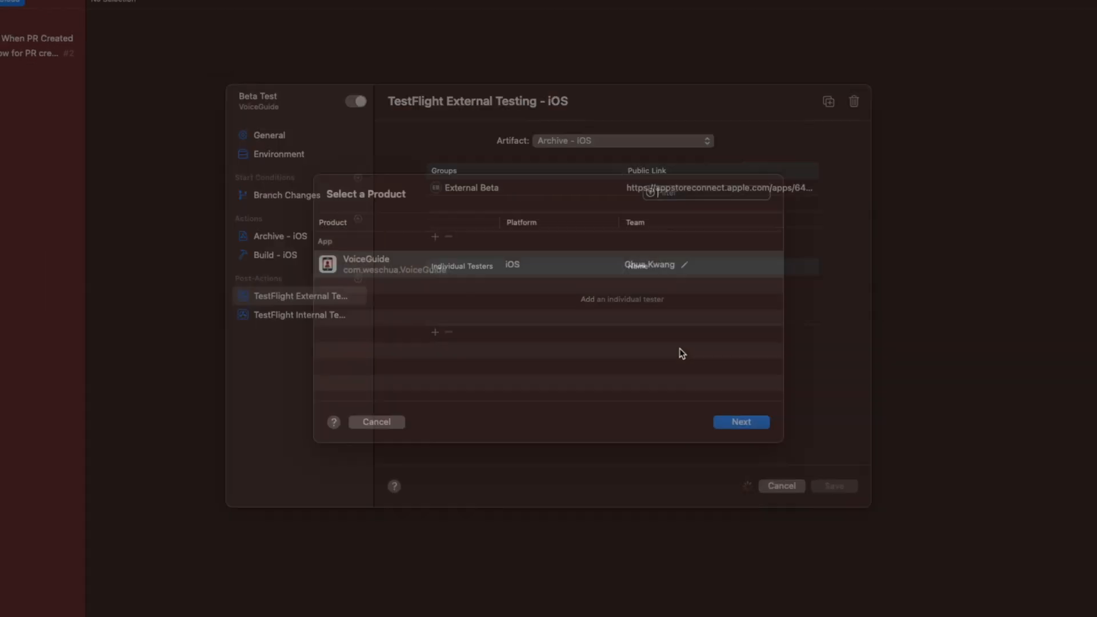
pyautogui.click(376, 422)
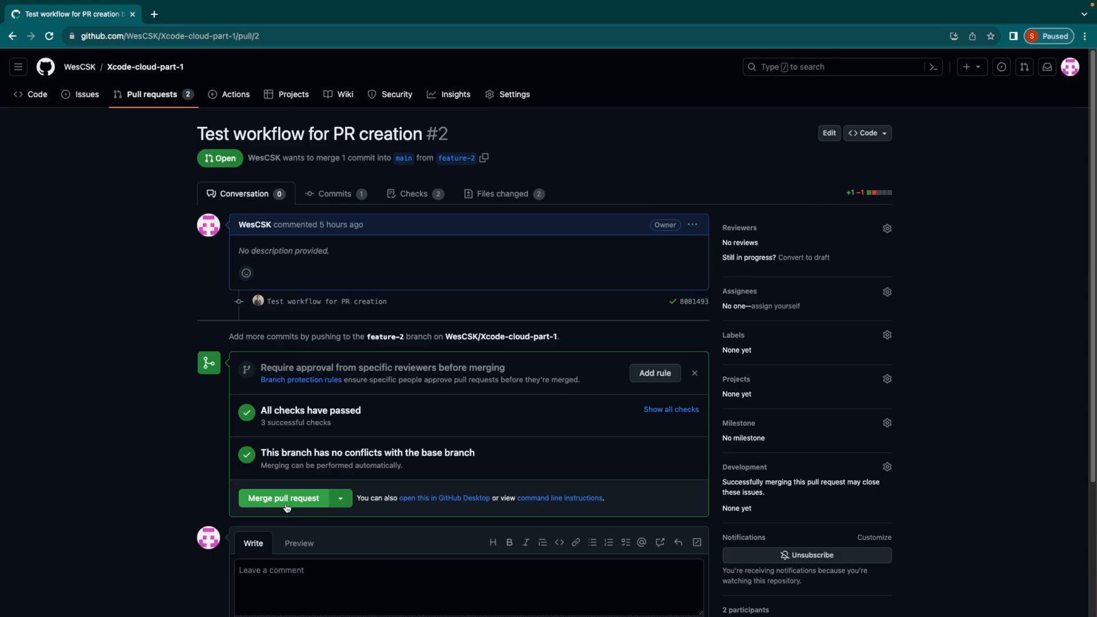
# Merge GitHub pull request #2 from feature-2 into main.
pyautogui.click(284, 497)
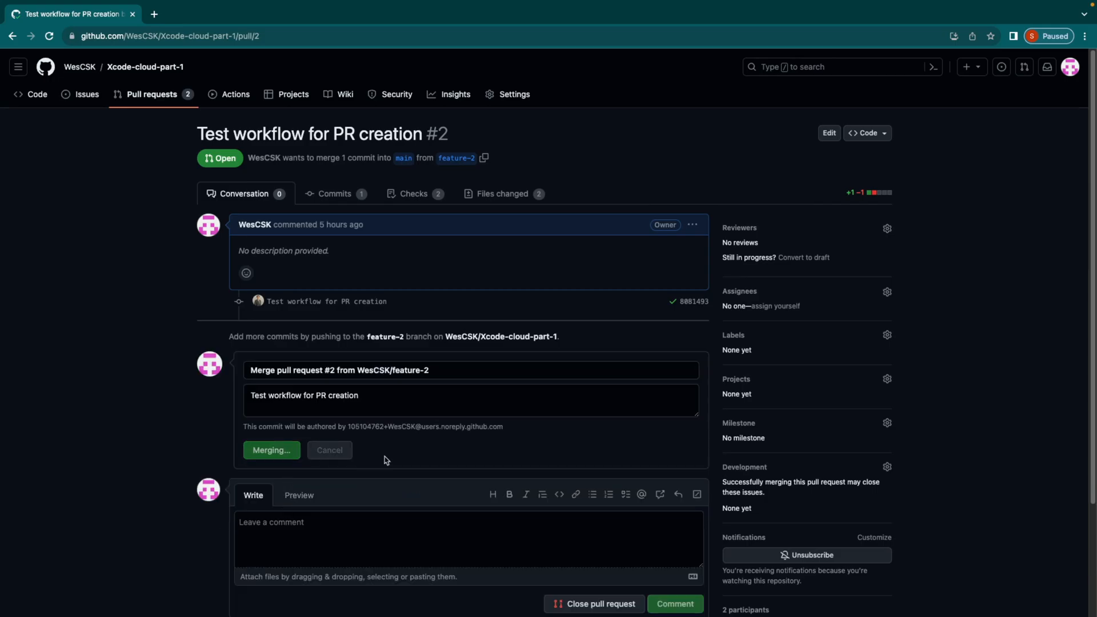
pyautogui.click(271, 450)
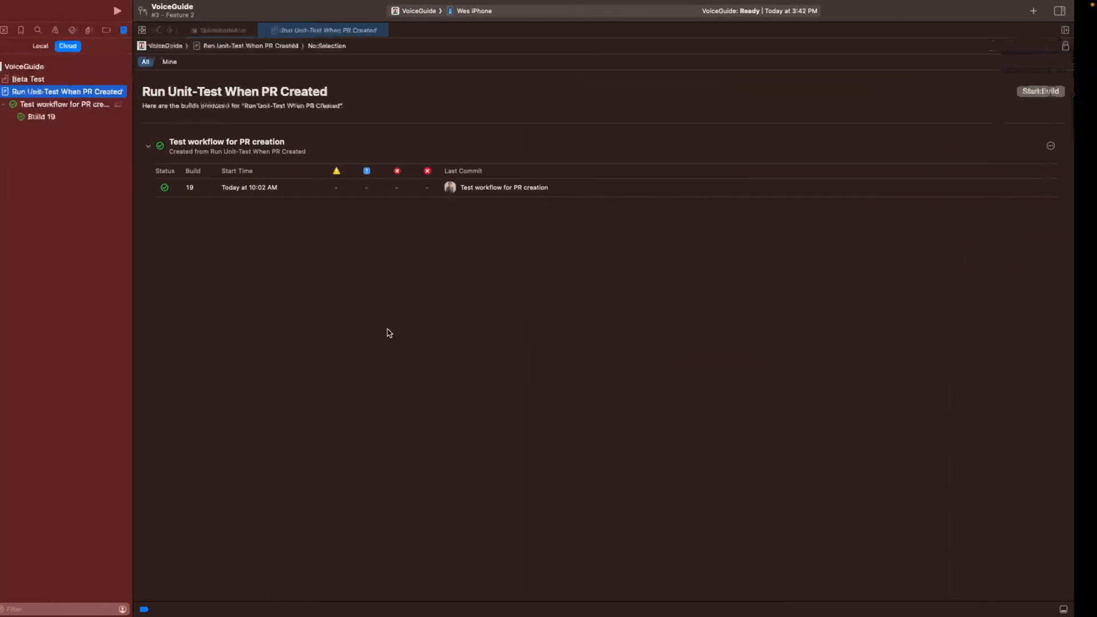
# Expand Beta Test > main, show Build 20's details and its failed TestFlight External Testing post-action.
pyautogui.click(19, 79)
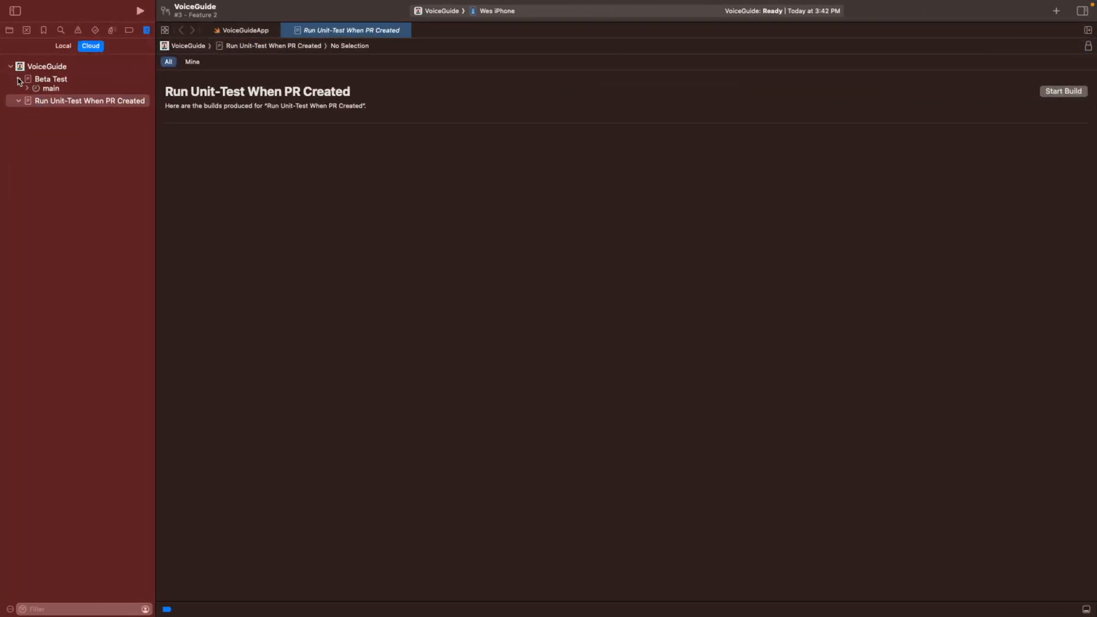
pyautogui.click(50, 92)
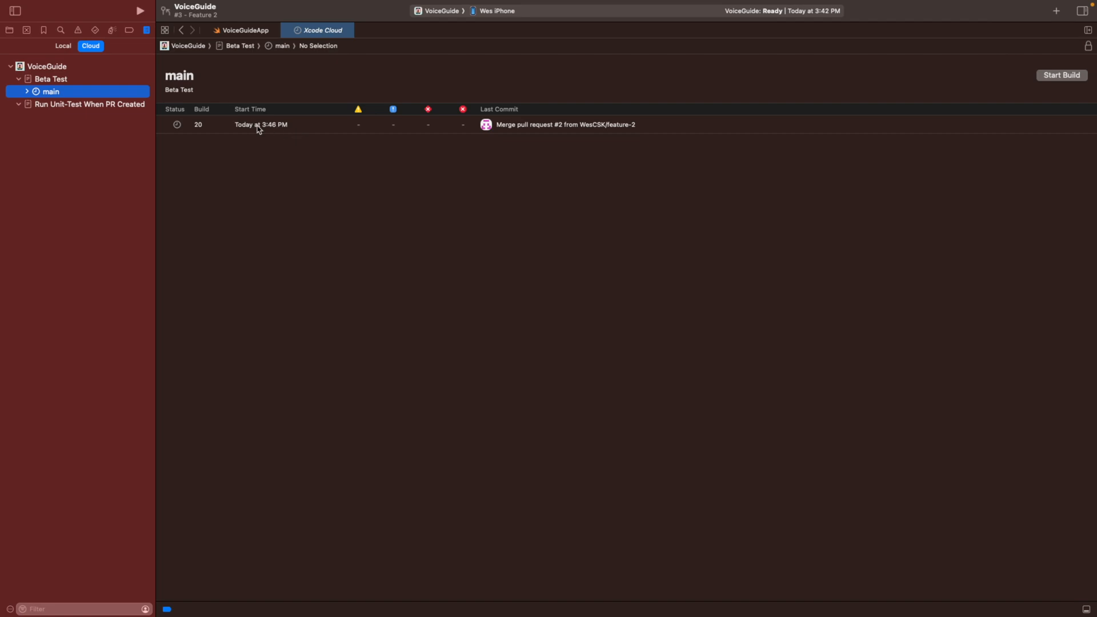
pyautogui.click(259, 123)
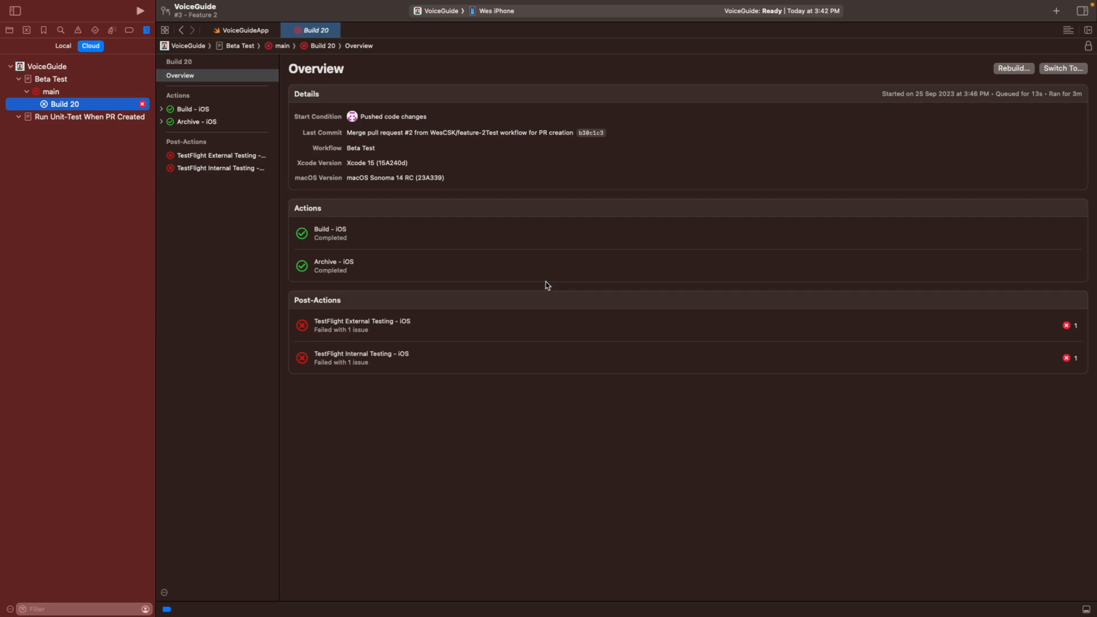
pyautogui.click(218, 154)
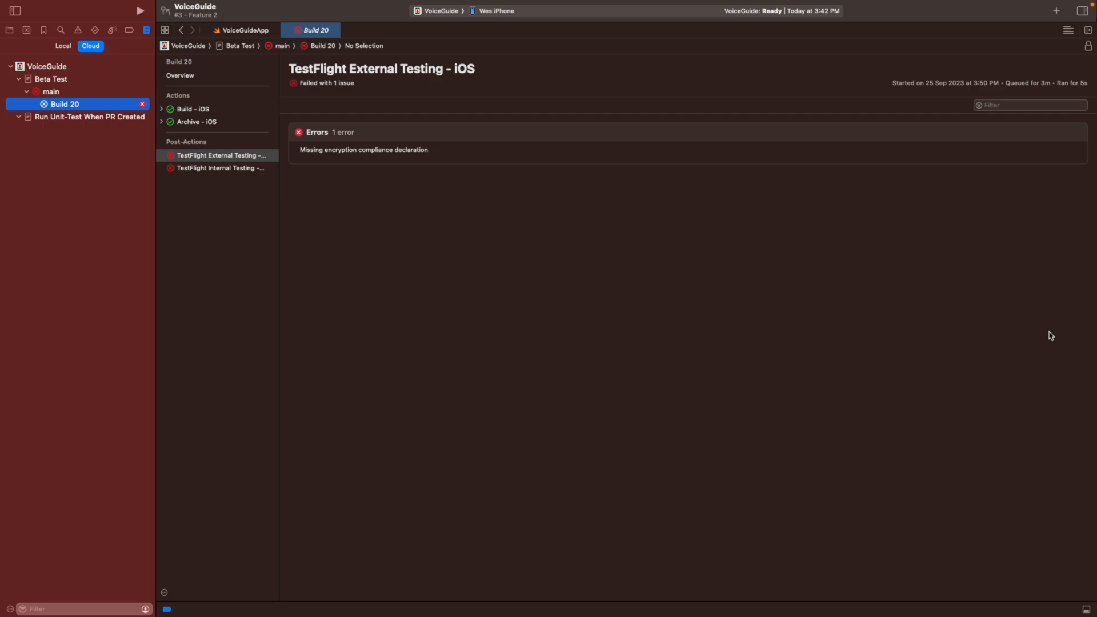
pyautogui.moveTo(410, 182)
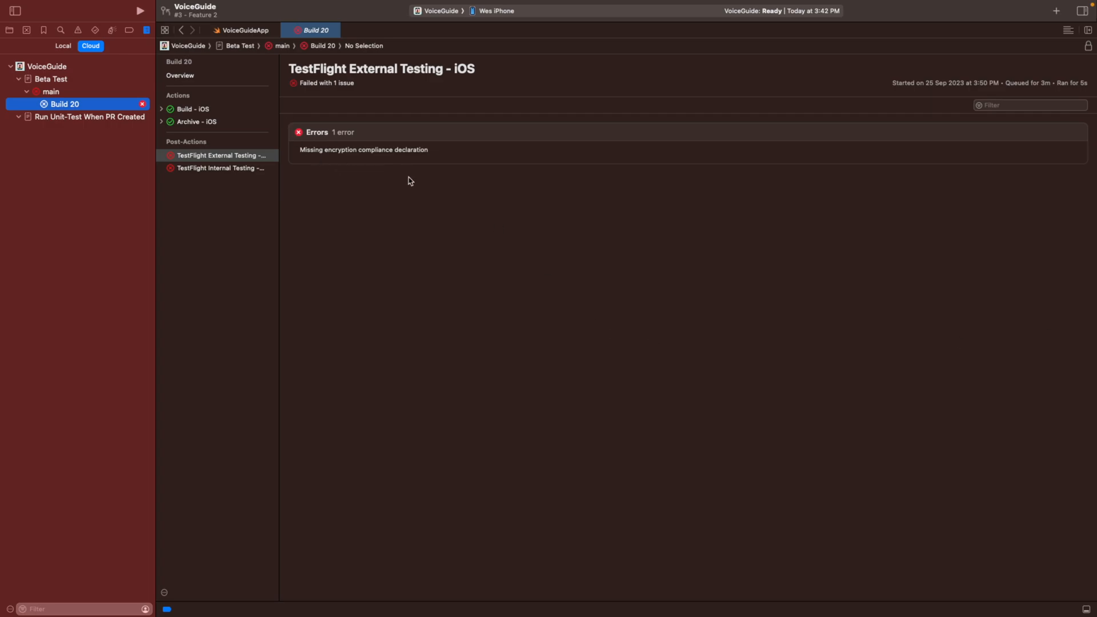
pyautogui.moveTo(372, 156)
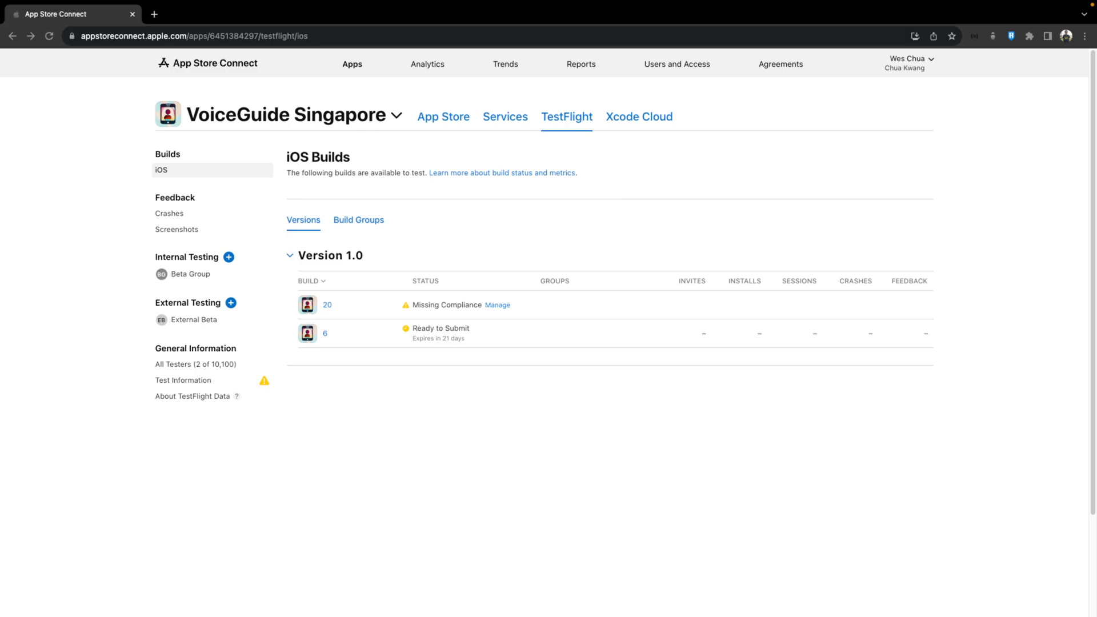
# Answer build 20's export compliance as 'None of the algorithms mentioned above' and save it.
pyautogui.click(498, 304)
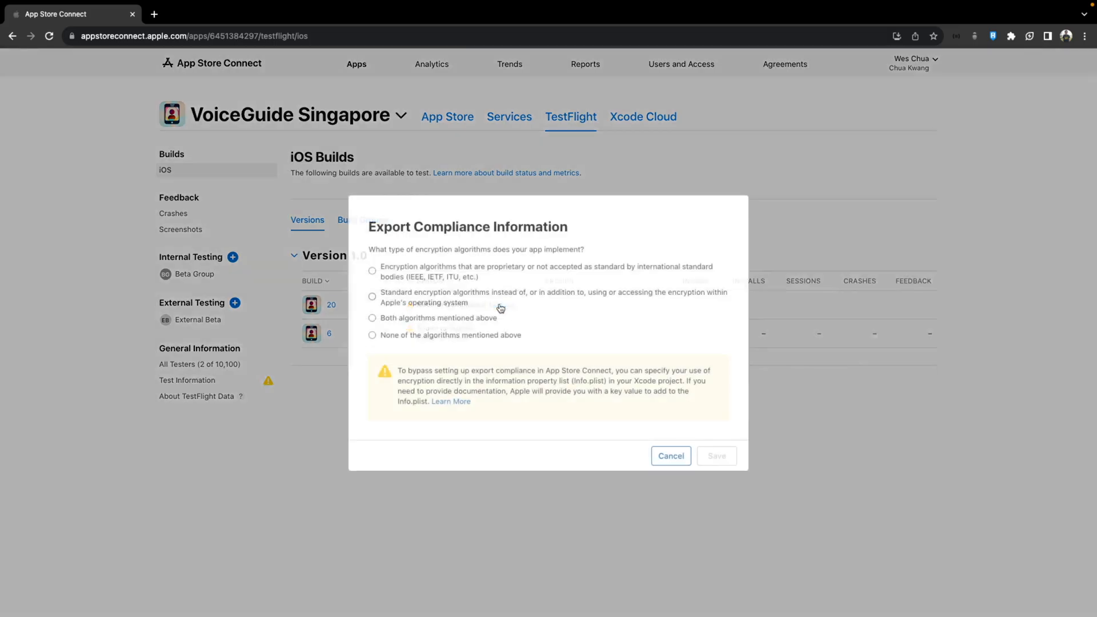
pyautogui.click(373, 334)
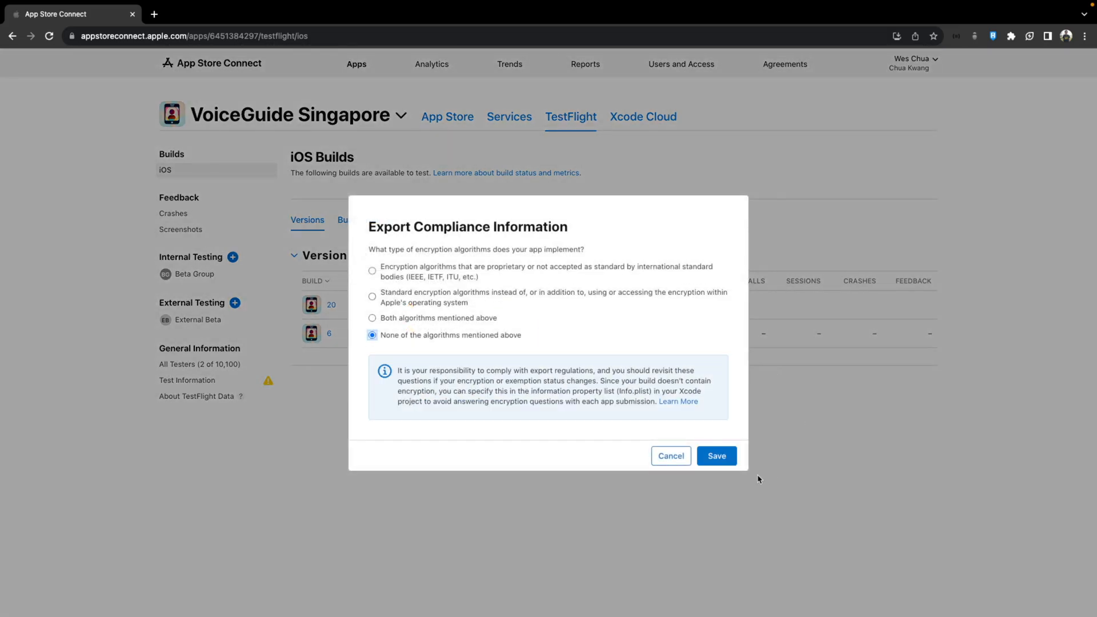
pyautogui.moveTo(716, 456)
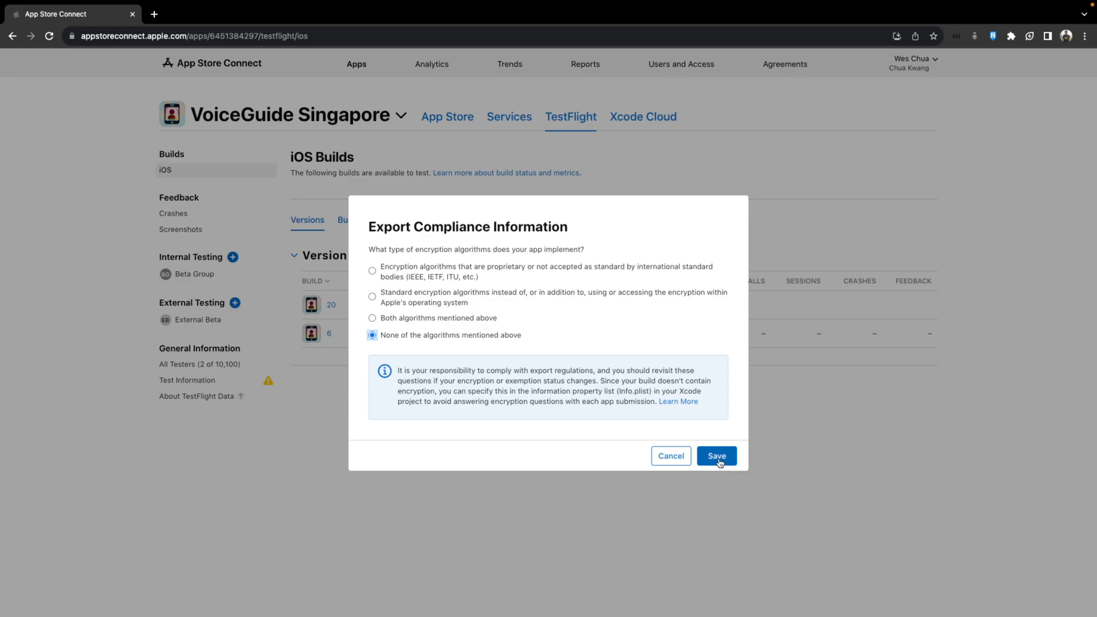
pyautogui.click(715, 456)
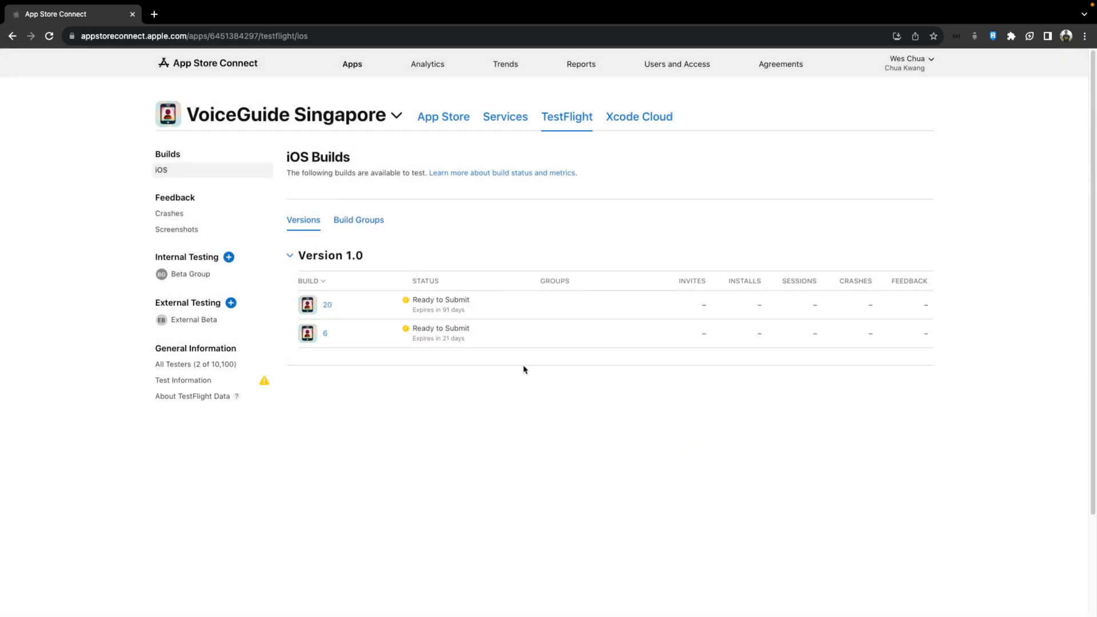
# Add build 20 to the External Beta group with What to Test notes and submit it to external testers.
pyautogui.click(194, 319)
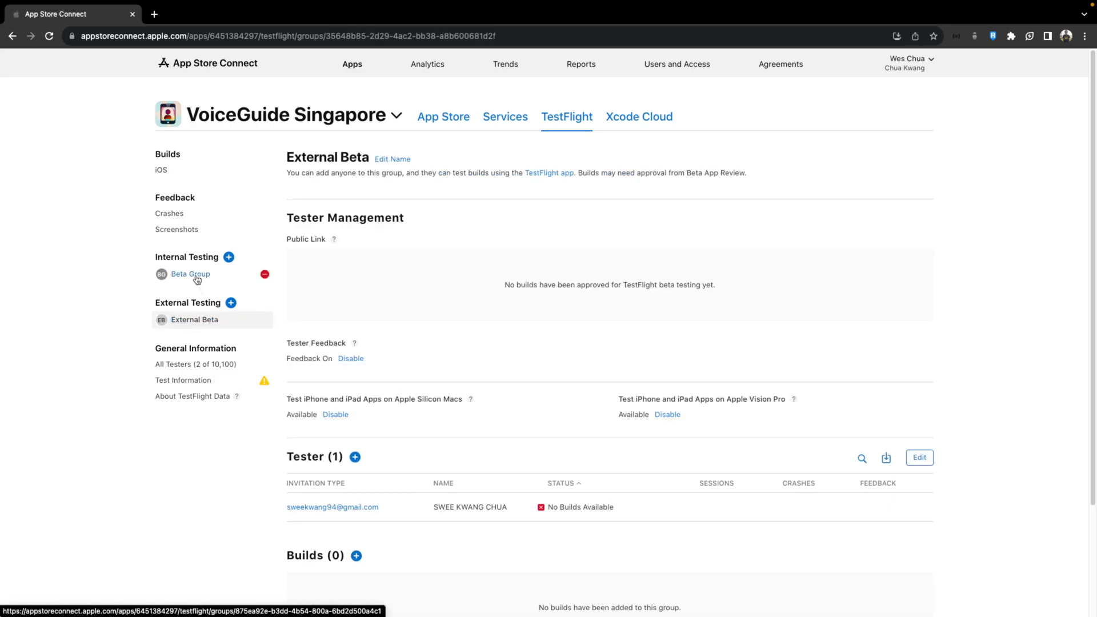
pyautogui.scroll(-3)
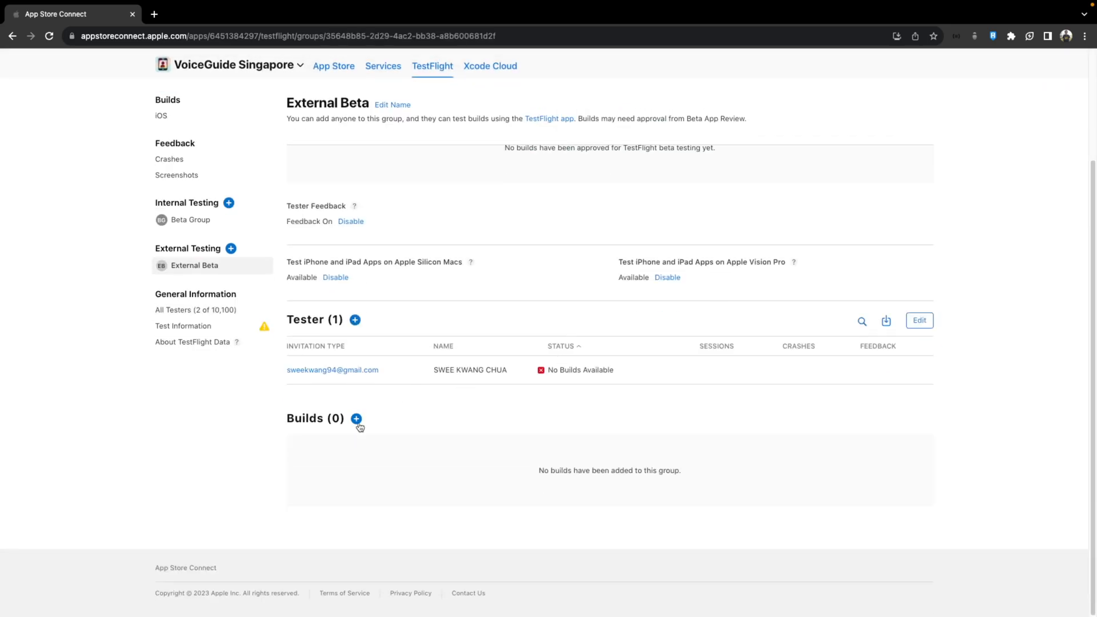
pyautogui.click(355, 419)
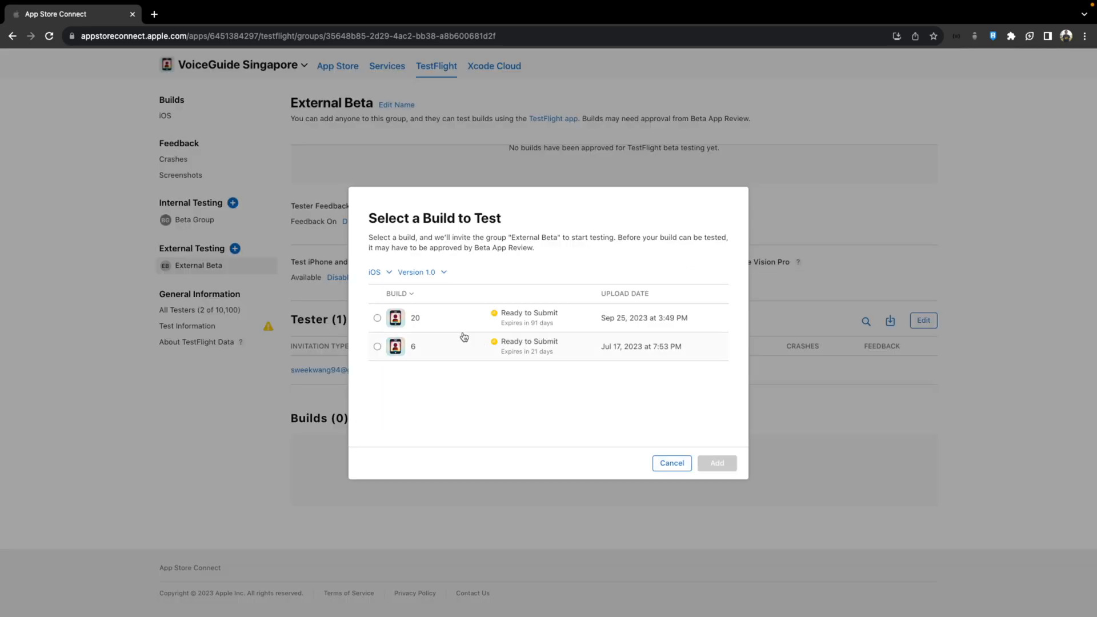
pyautogui.click(377, 318)
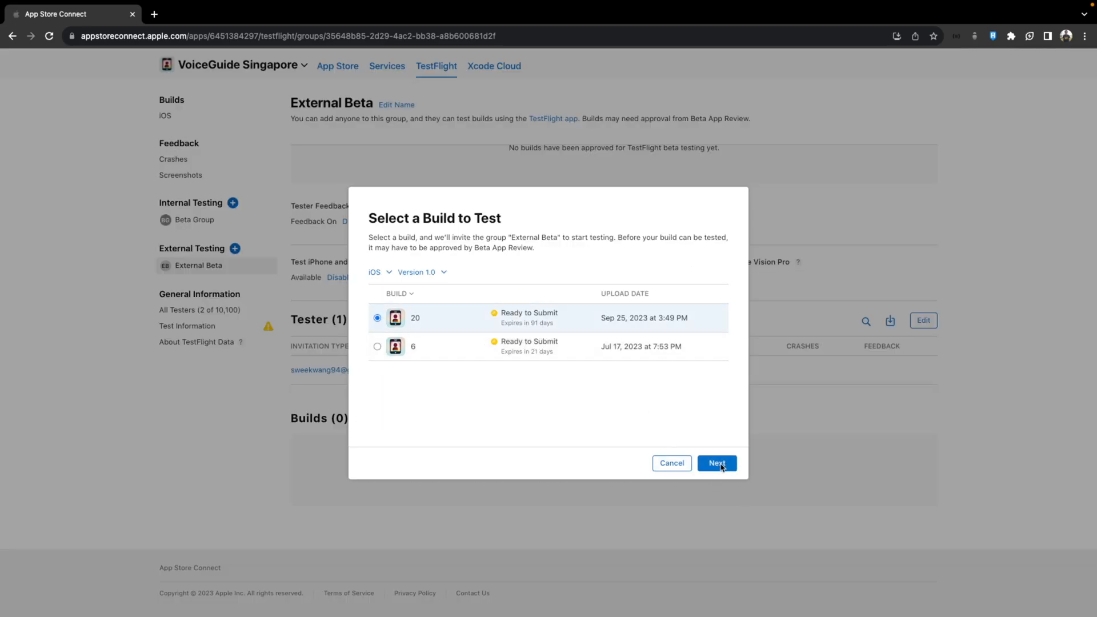
pyautogui.click(716, 462)
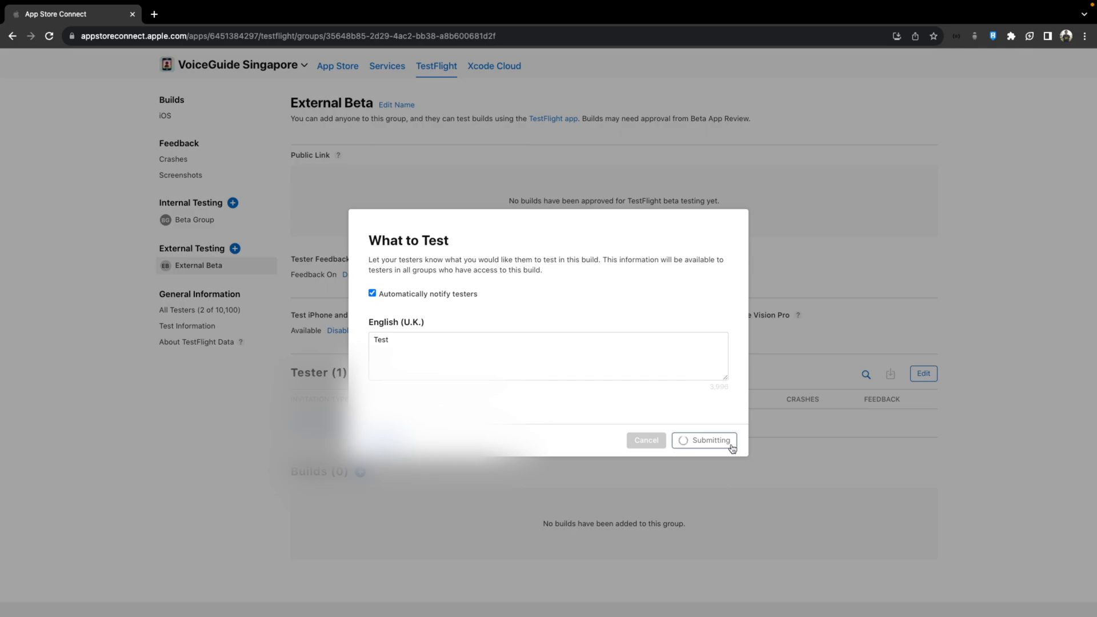
pyautogui.click(709, 440)
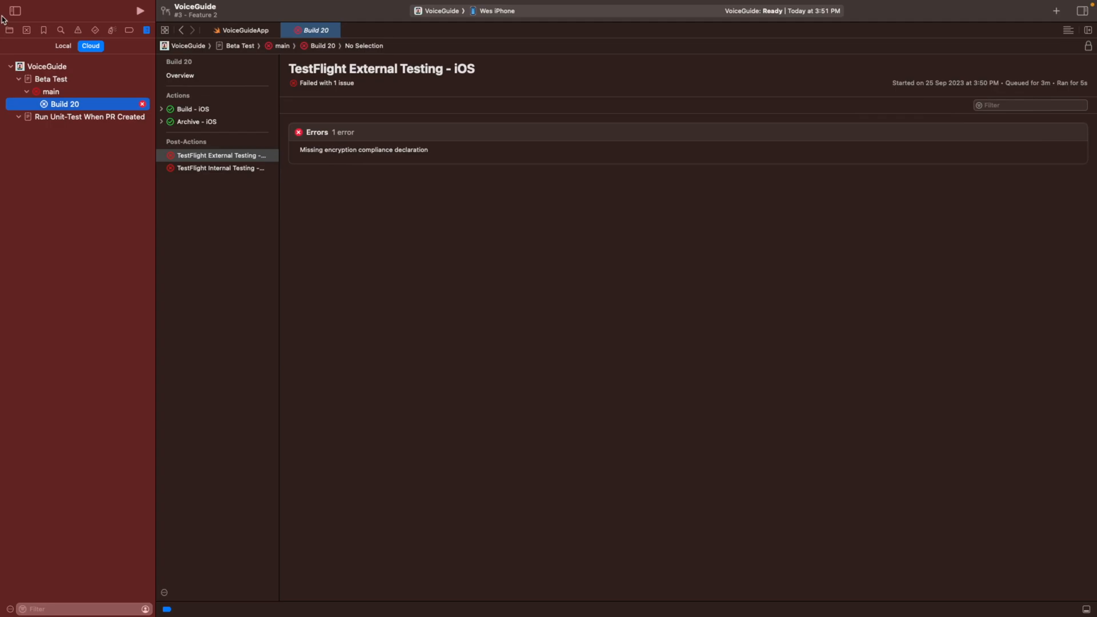
# Add an ITSAppUsesNonExemptEncryption row set to NO in the VoiceGuide target's Info properties.
pyautogui.click(9, 30)
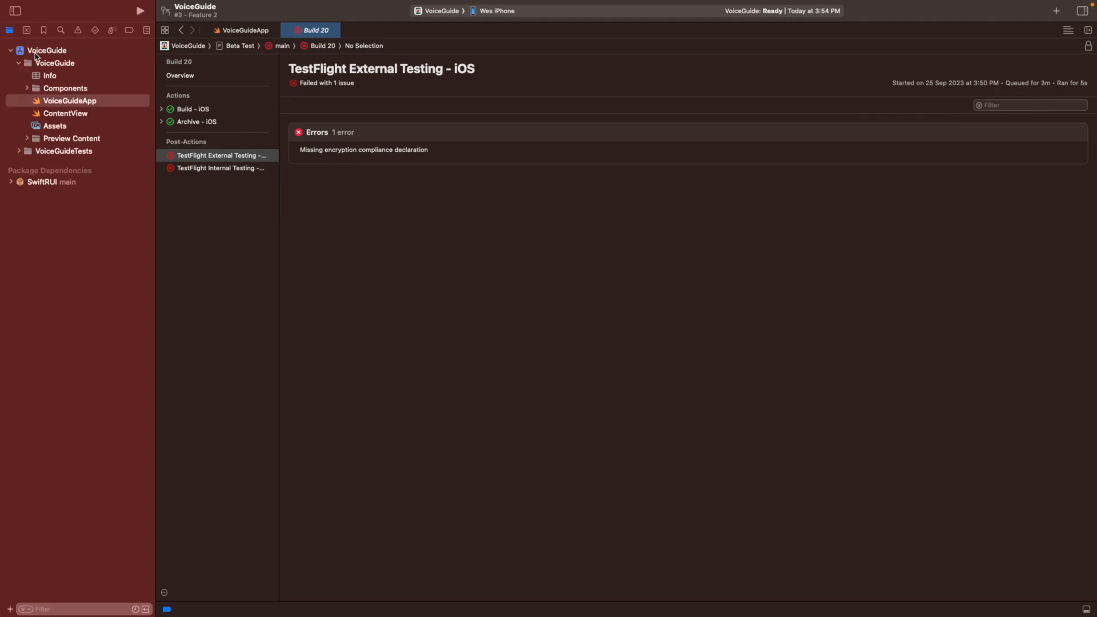
pyautogui.click(47, 49)
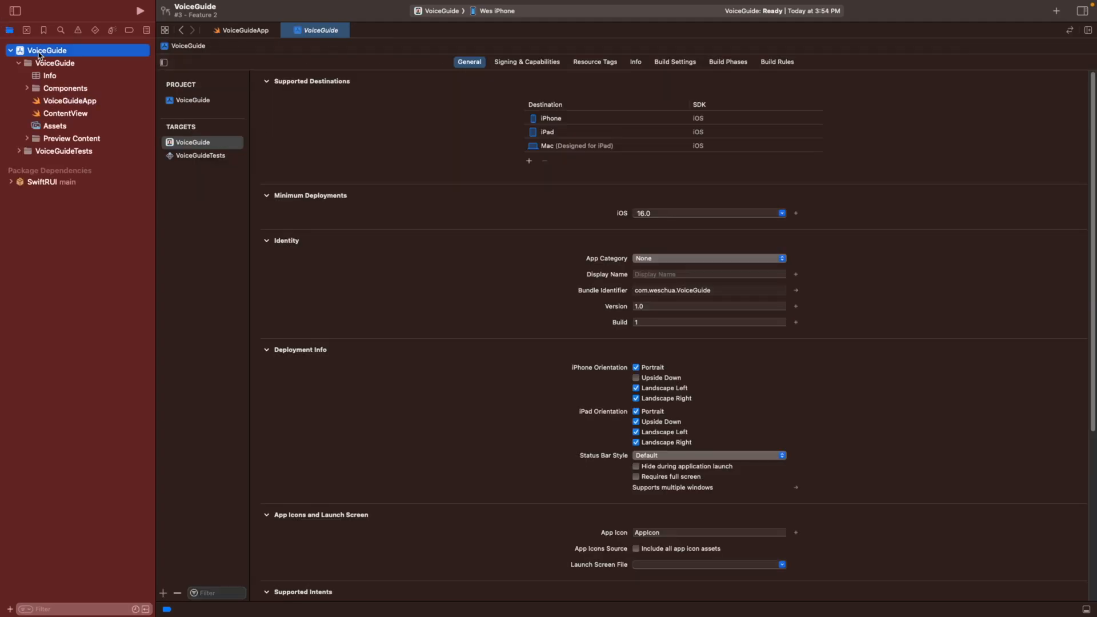
pyautogui.click(636, 62)
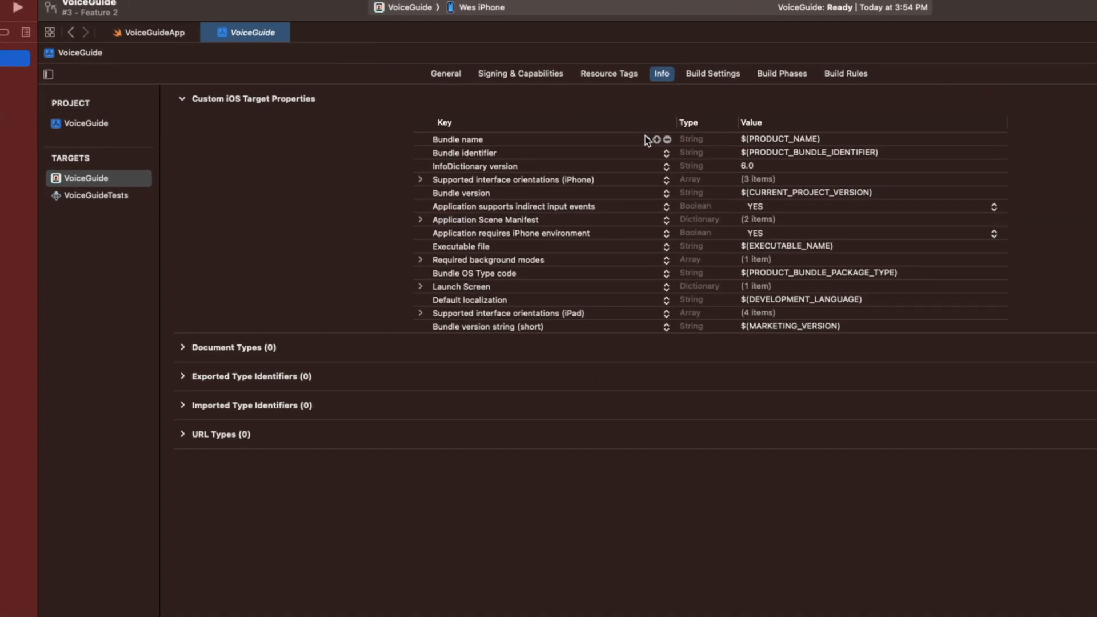
pyautogui.click(456, 140)
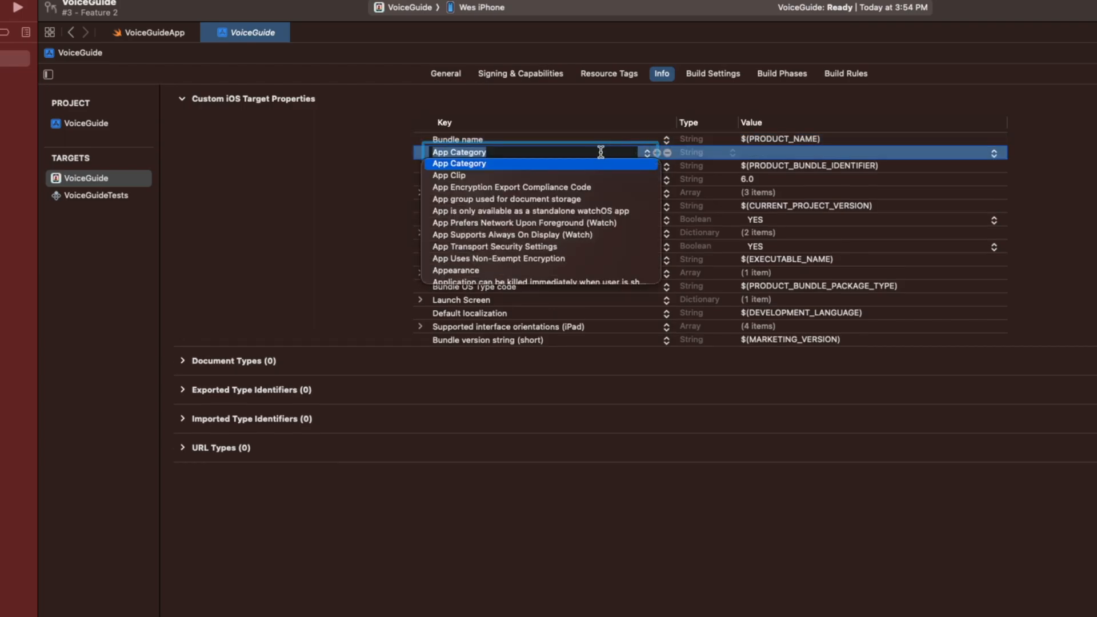
pyautogui.write('ITSAppUsesNonExemptEncryption')
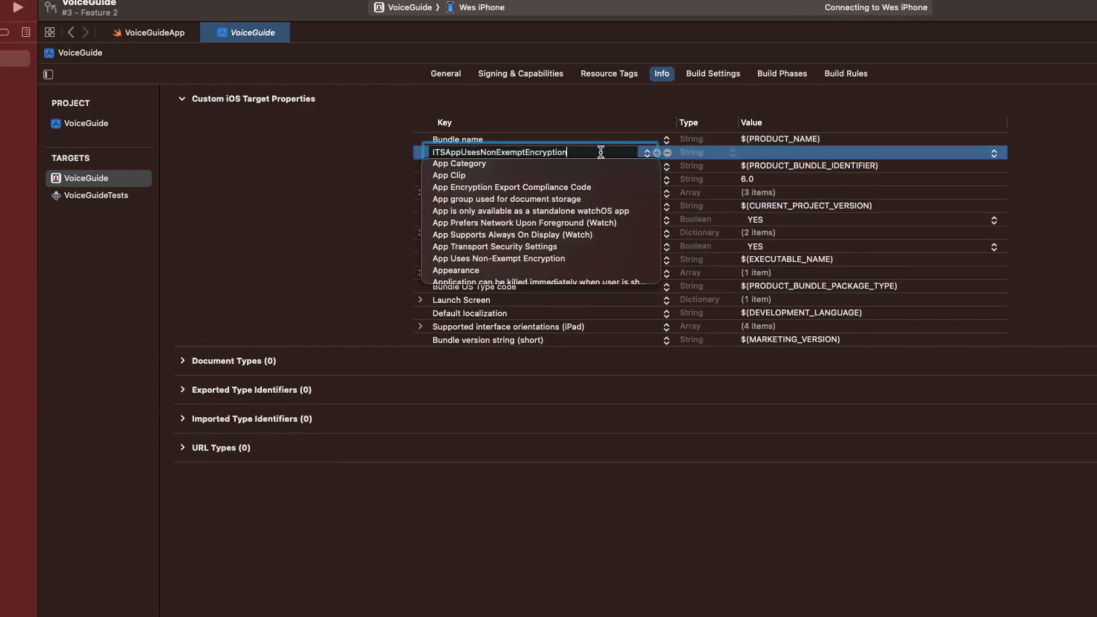
pyautogui.click(498, 258)
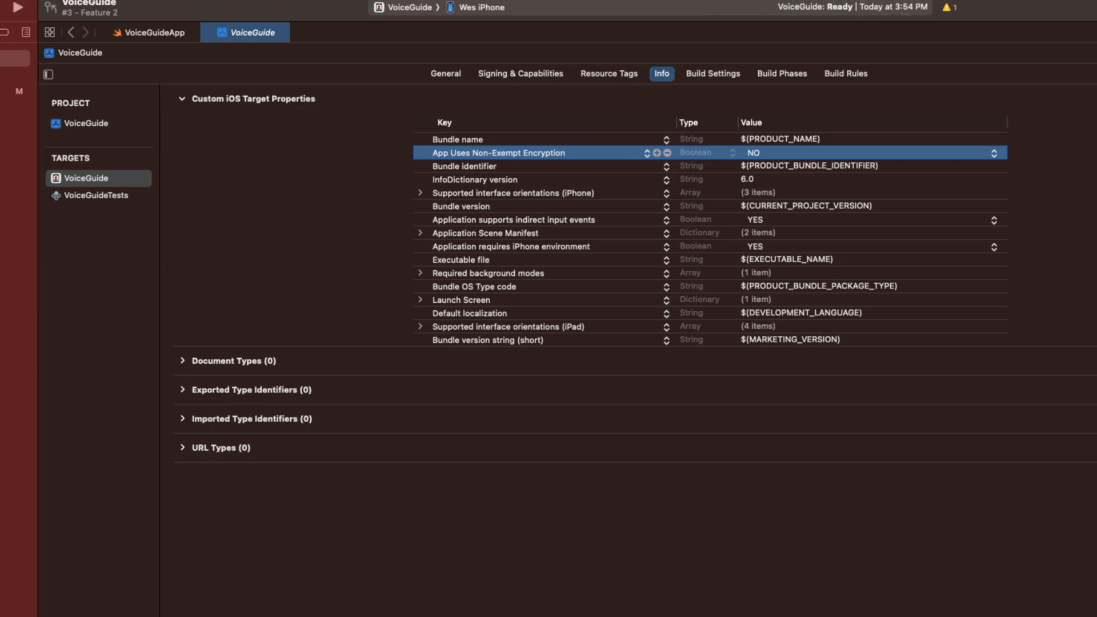
pyautogui.moveTo(230, 23)
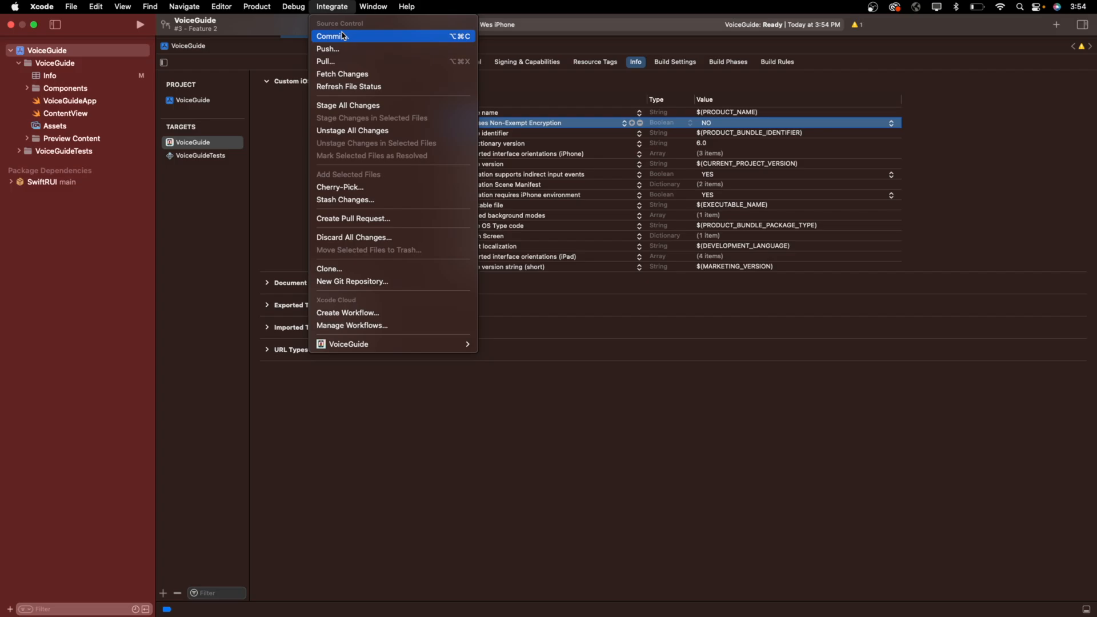
# Commit the encryption setting and create a pull request comparing feature-2 against main.
pyautogui.click(333, 35)
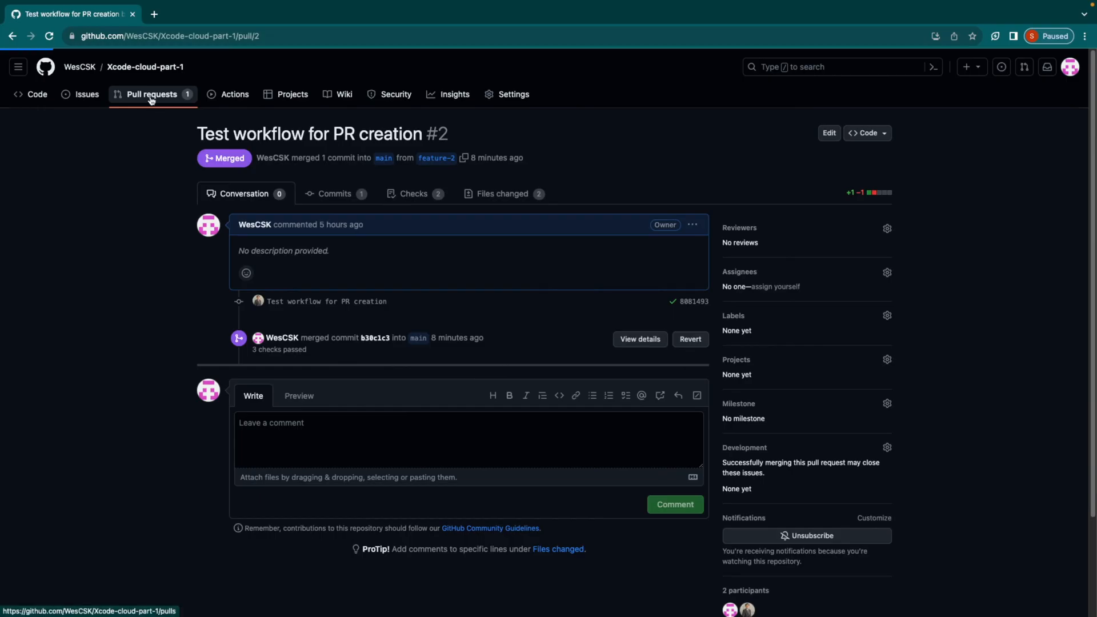
pyautogui.click(151, 93)
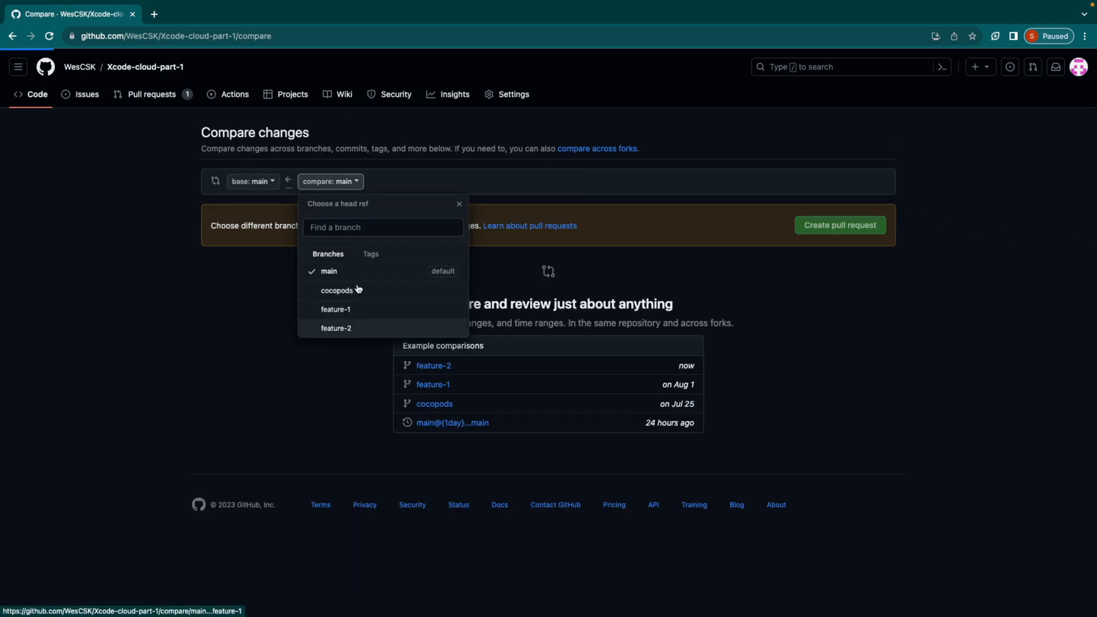
pyautogui.click(335, 328)
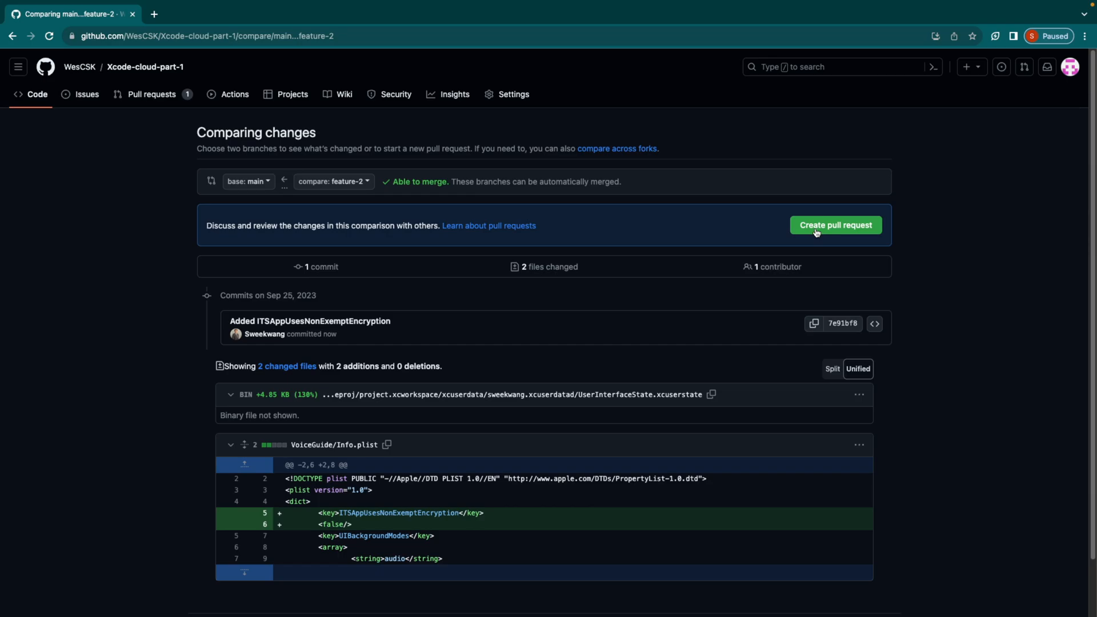
pyautogui.click(834, 225)
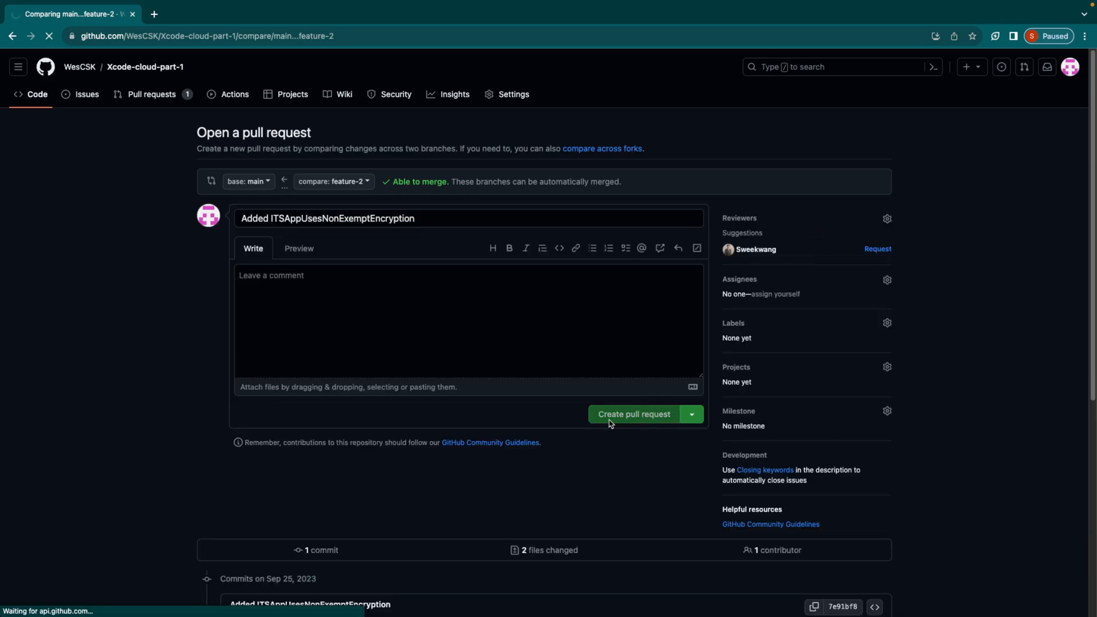
pyautogui.click(633, 414)
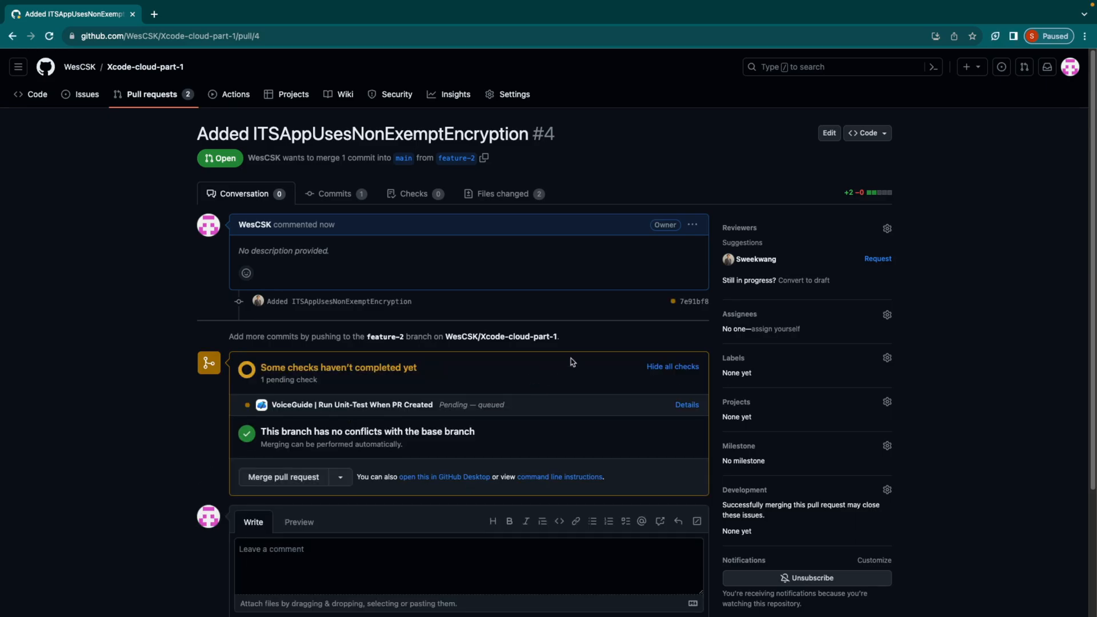
# Merge pull request #4, bringing feature-2 into main.
pyautogui.scroll(-3)
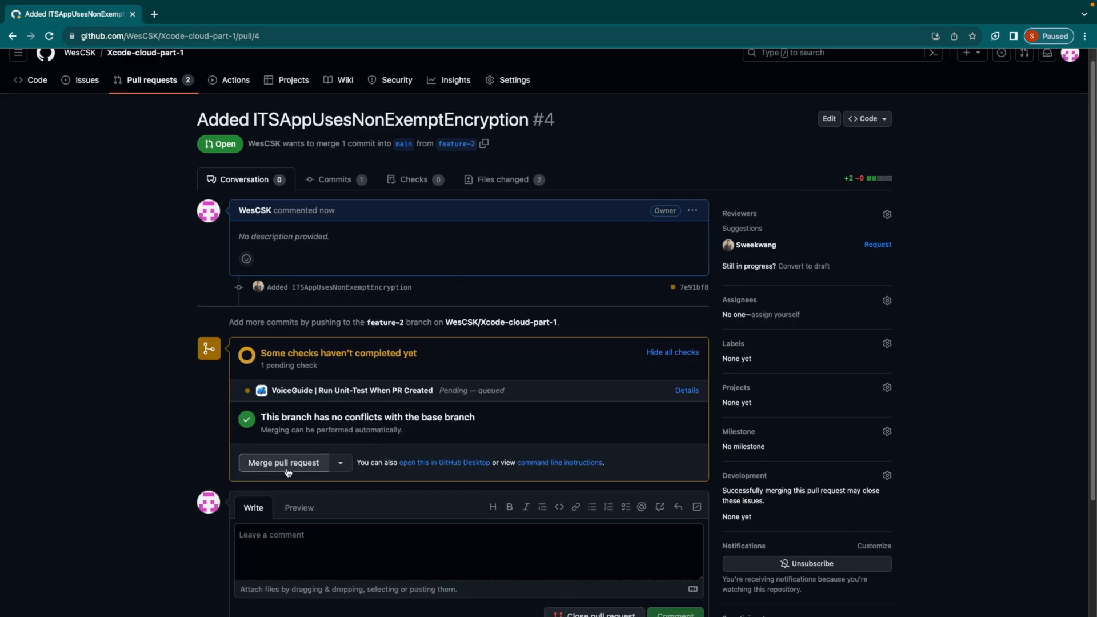
pyautogui.click(282, 462)
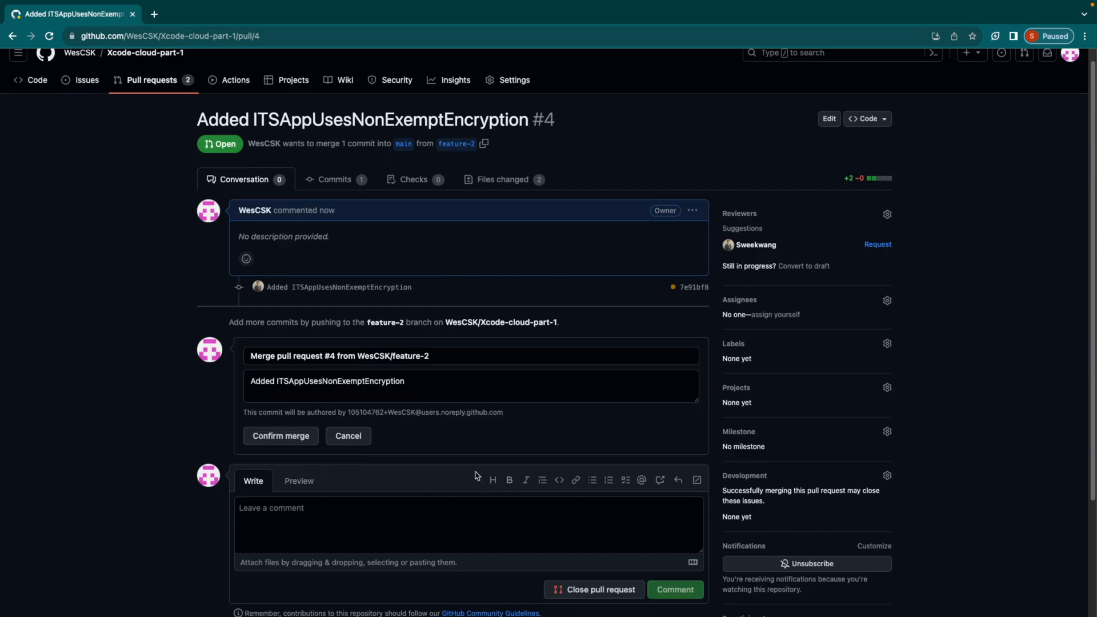
pyautogui.click(280, 436)
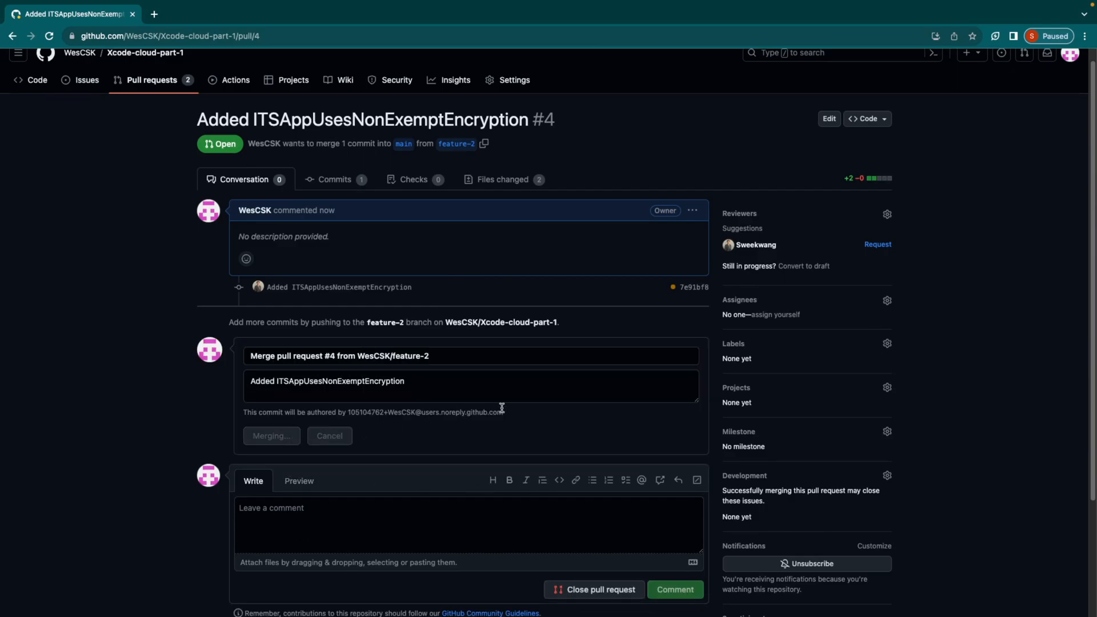
pyautogui.click(271, 435)
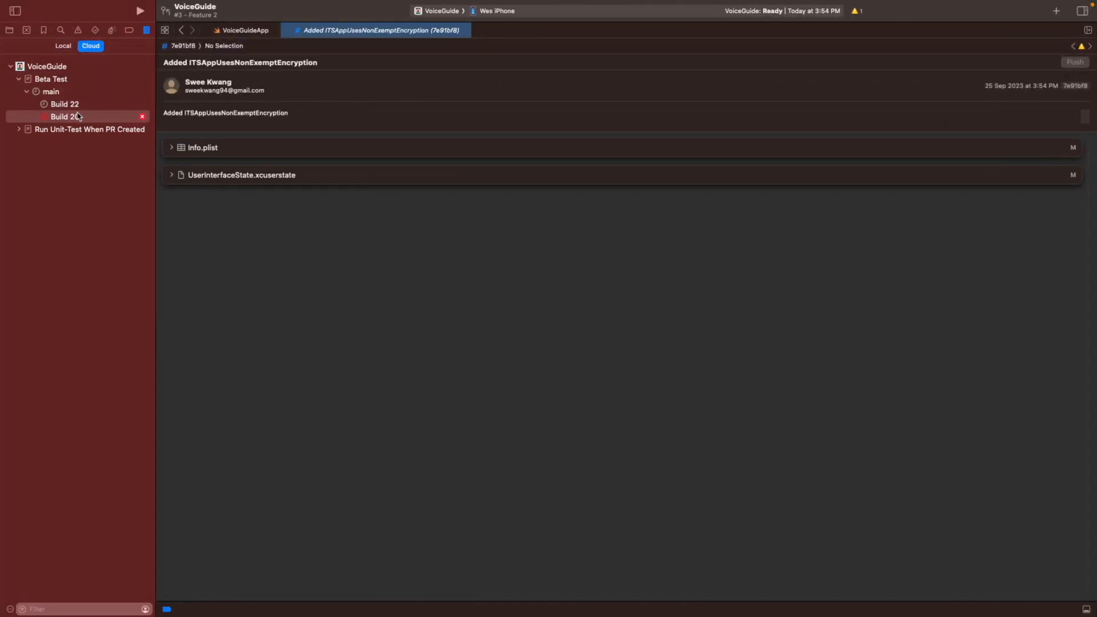
# Show Build 22's overview: internal TestFlight done, external delivery in Beta App Review.
pyautogui.click(64, 104)
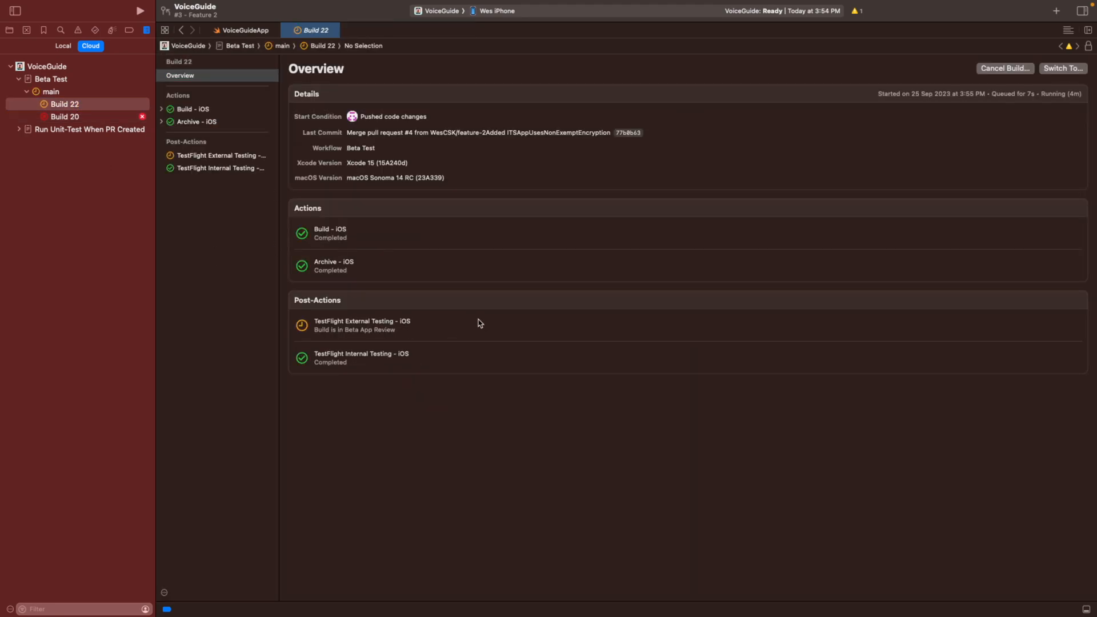
pyautogui.moveTo(516, 344)
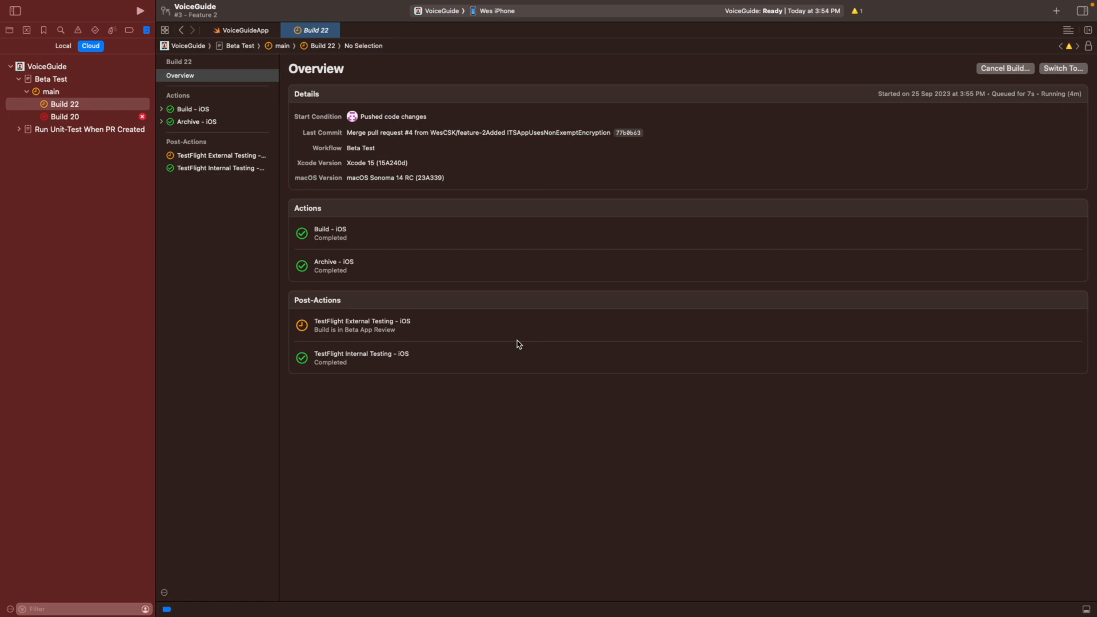